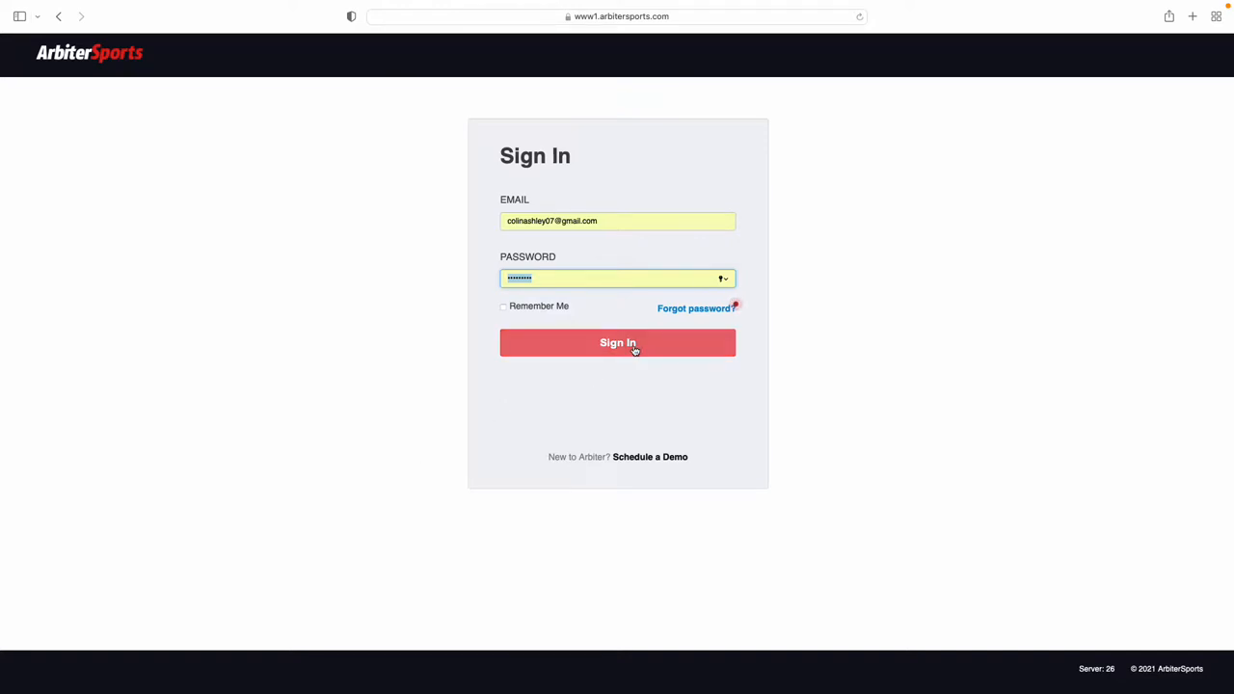
Sign in and enter the Carolina Referee Org official account.
click(617, 342)
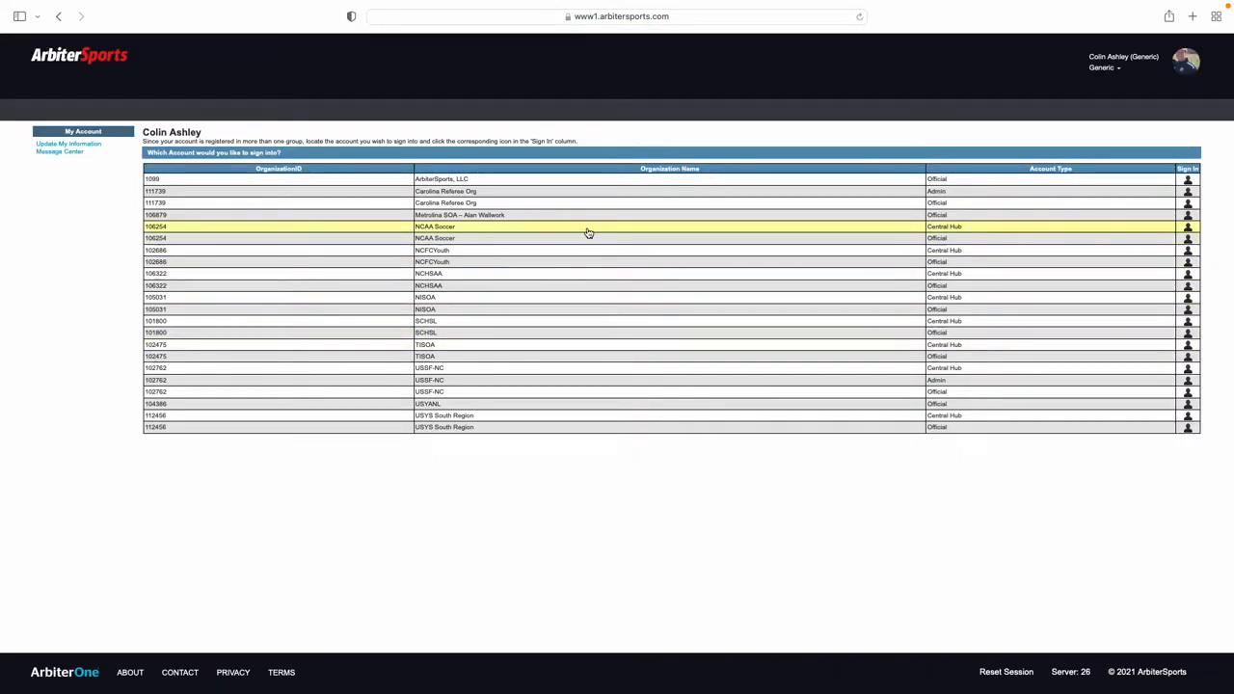
mouse_move(576, 209)
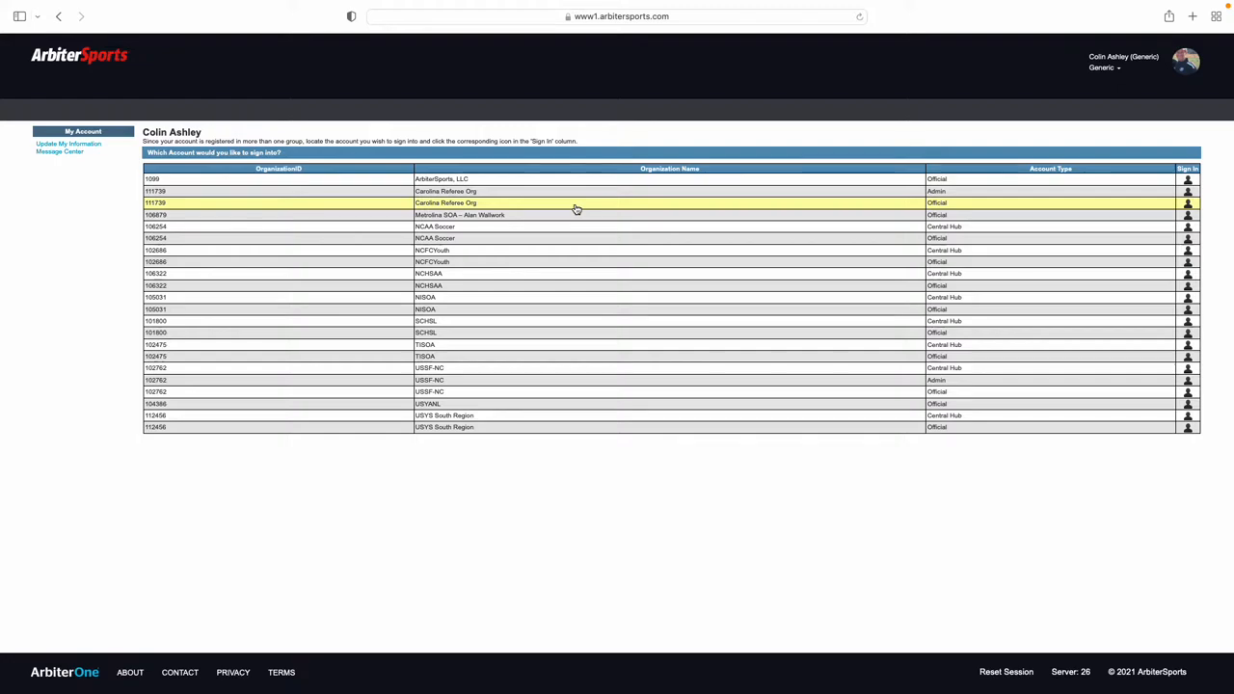
click(1187, 203)
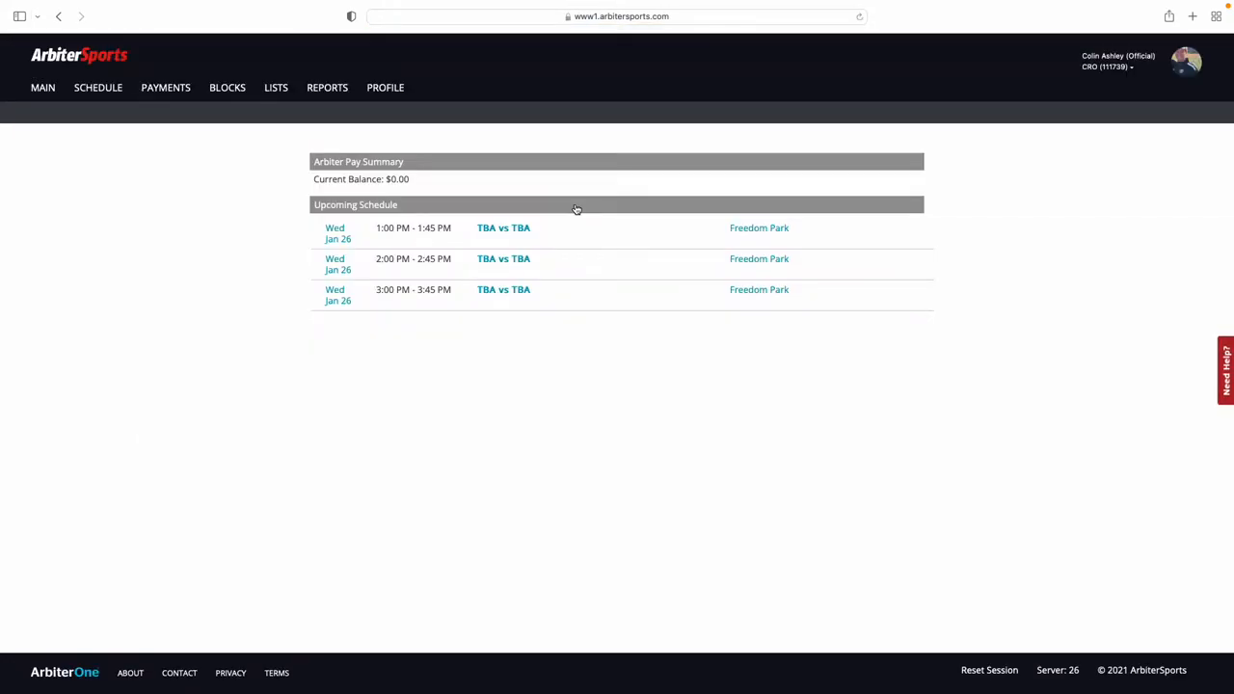
mouse_move(204, 375)
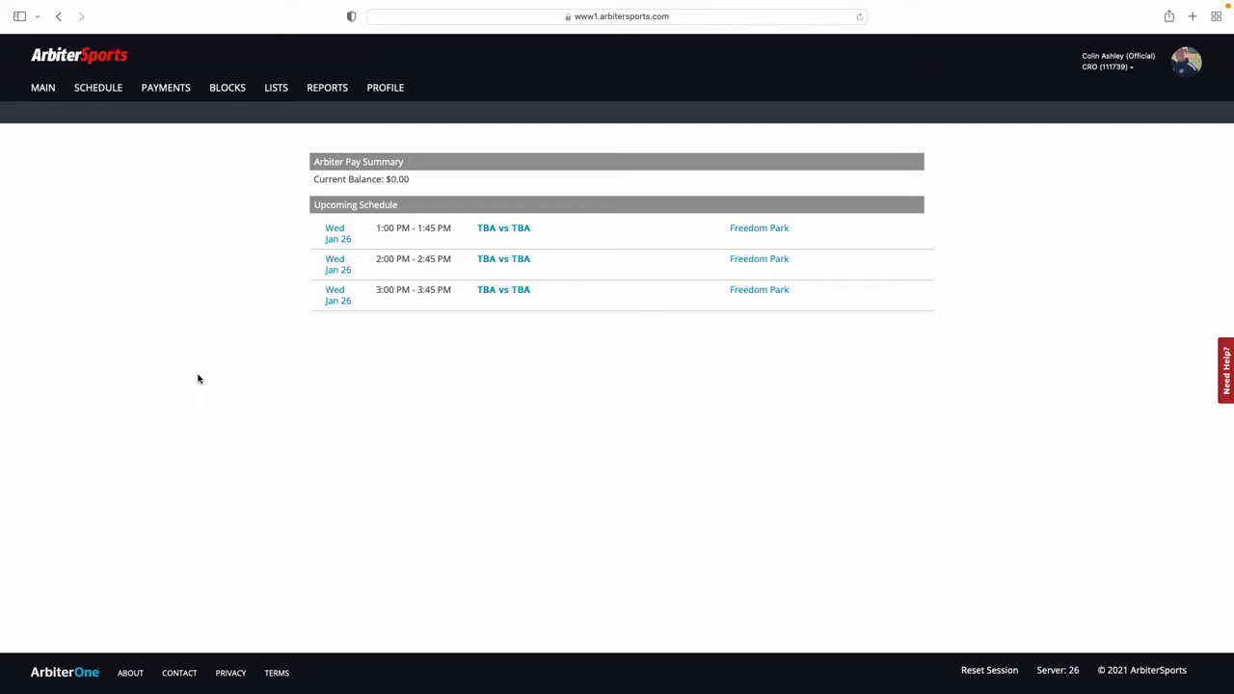
mouse_move(152, 283)
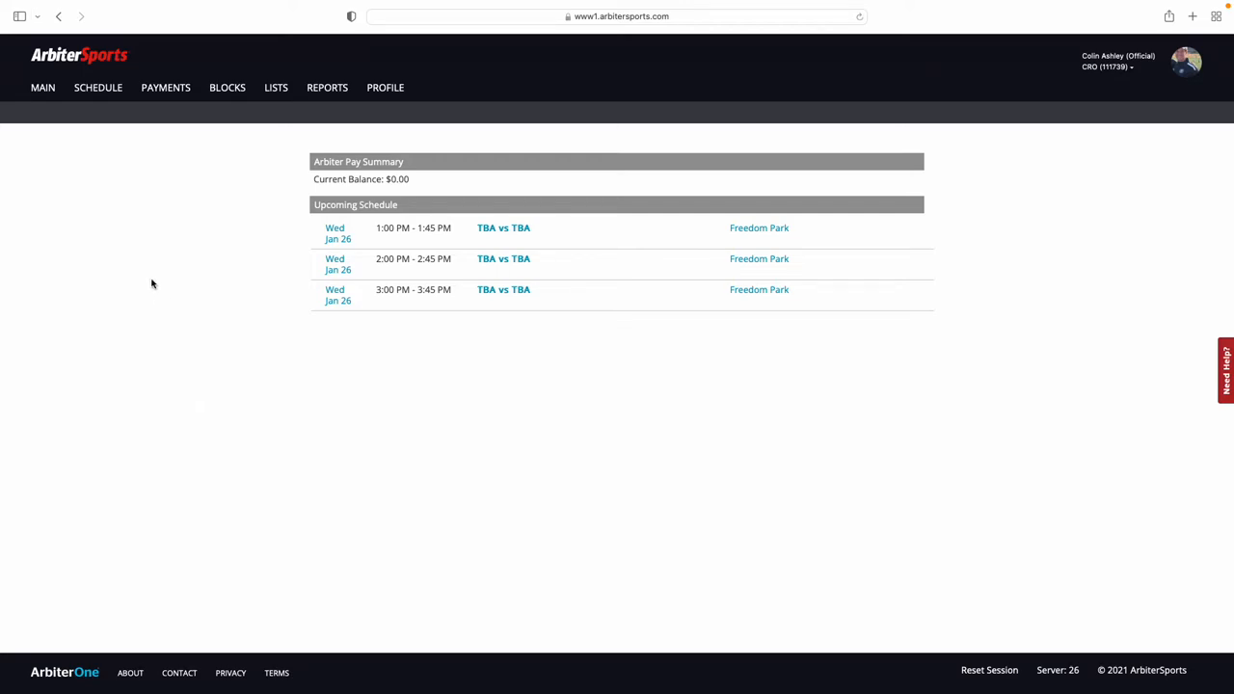
mouse_move(134, 210)
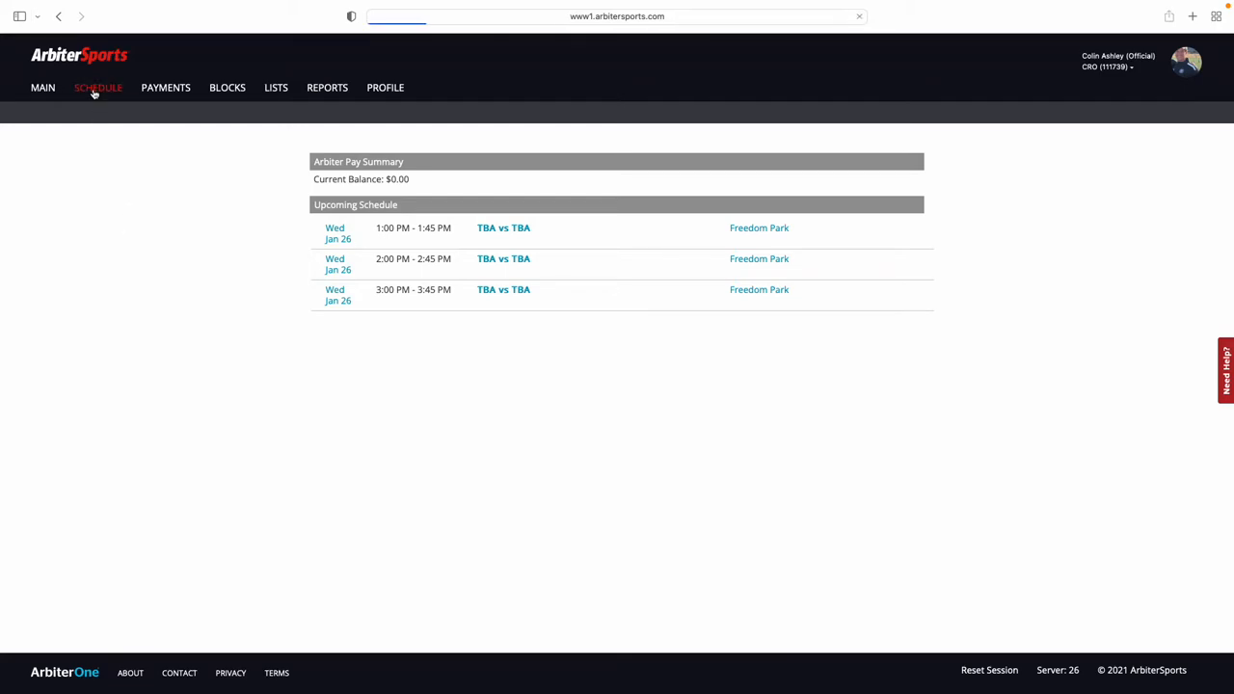
Show the schedule list of the three Jan 26 games with the date filter on Future.
click(97, 86)
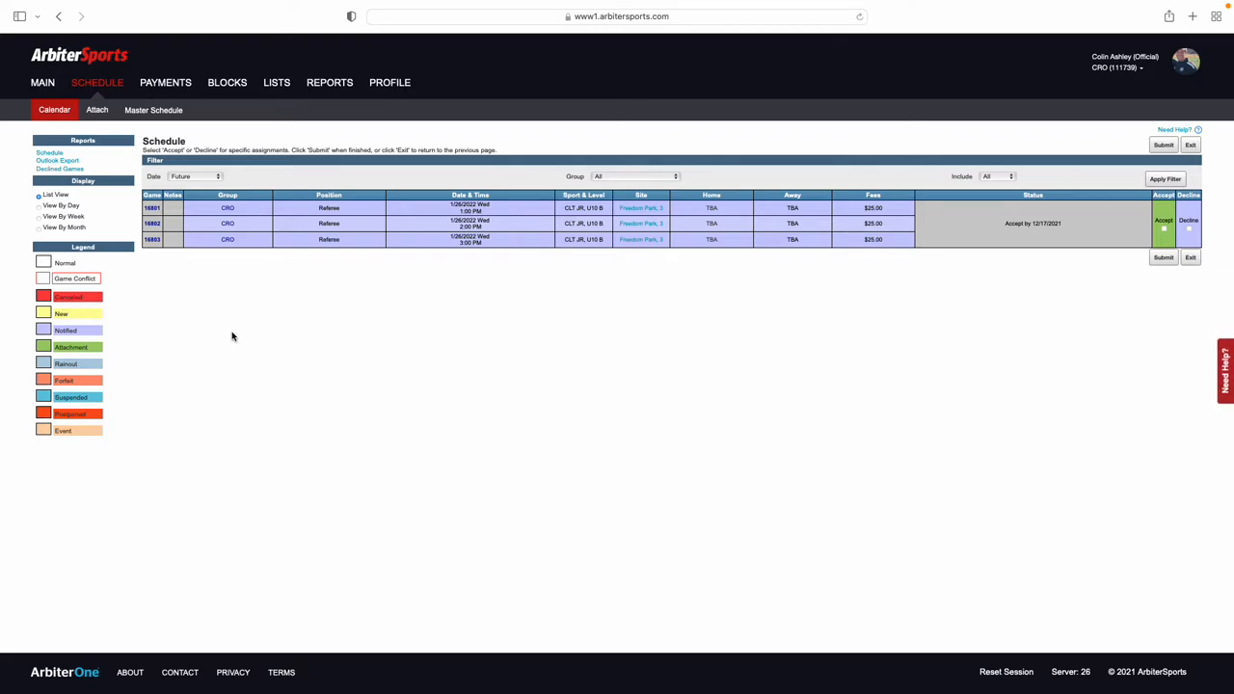
mouse_move(345, 366)
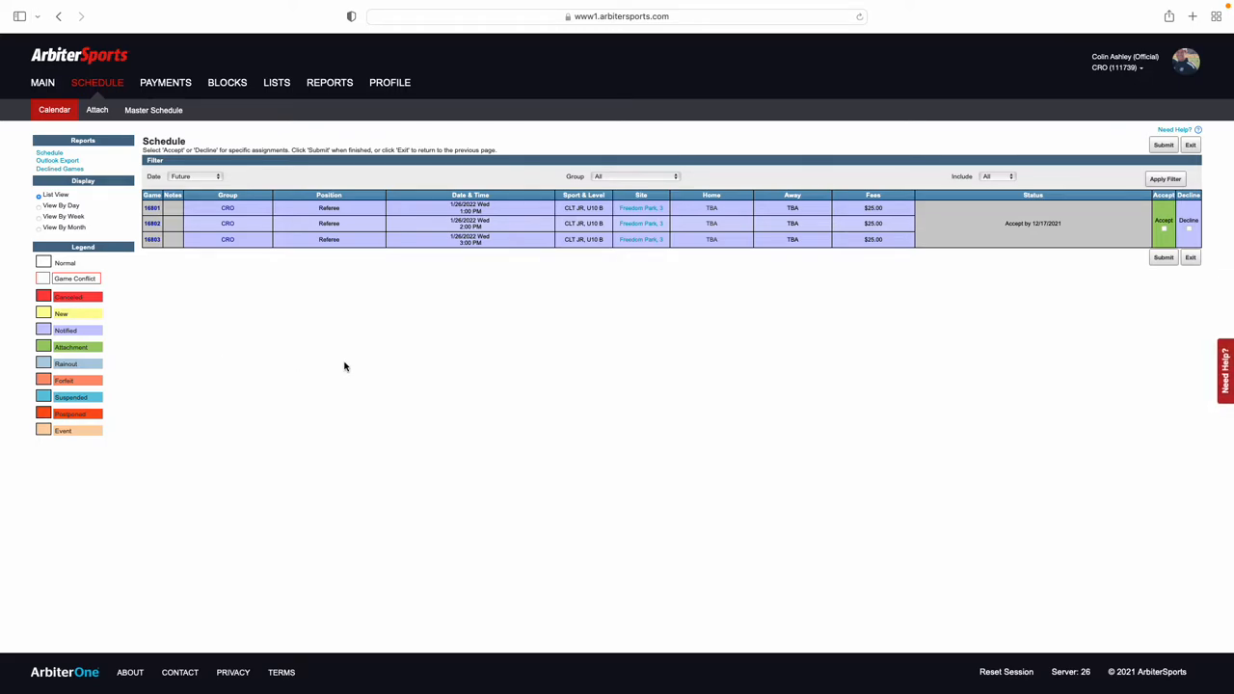
mouse_move(794, 266)
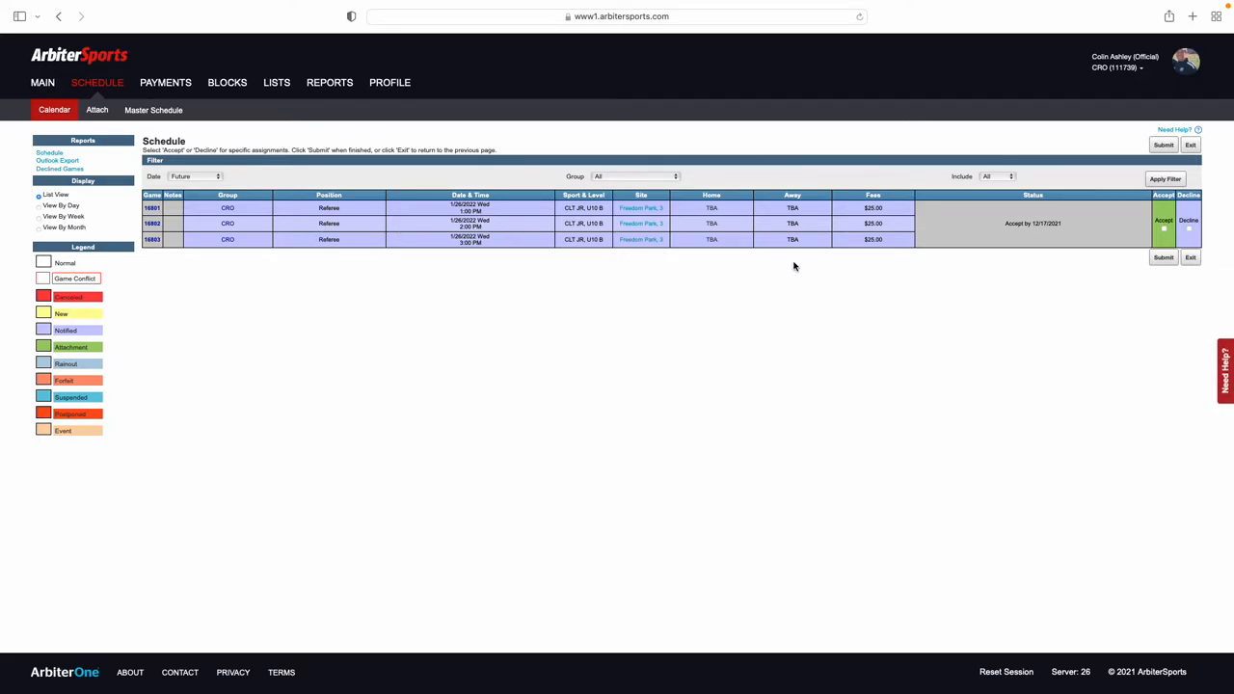
mouse_move(289, 260)
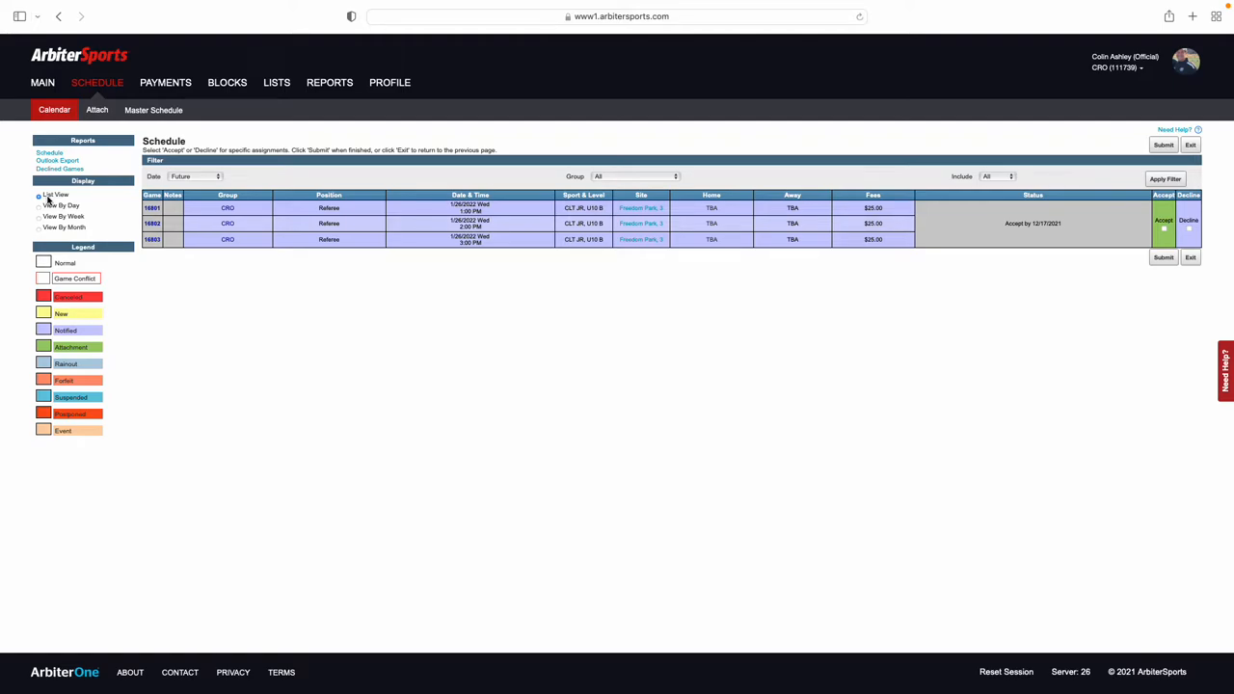
mouse_move(718, 231)
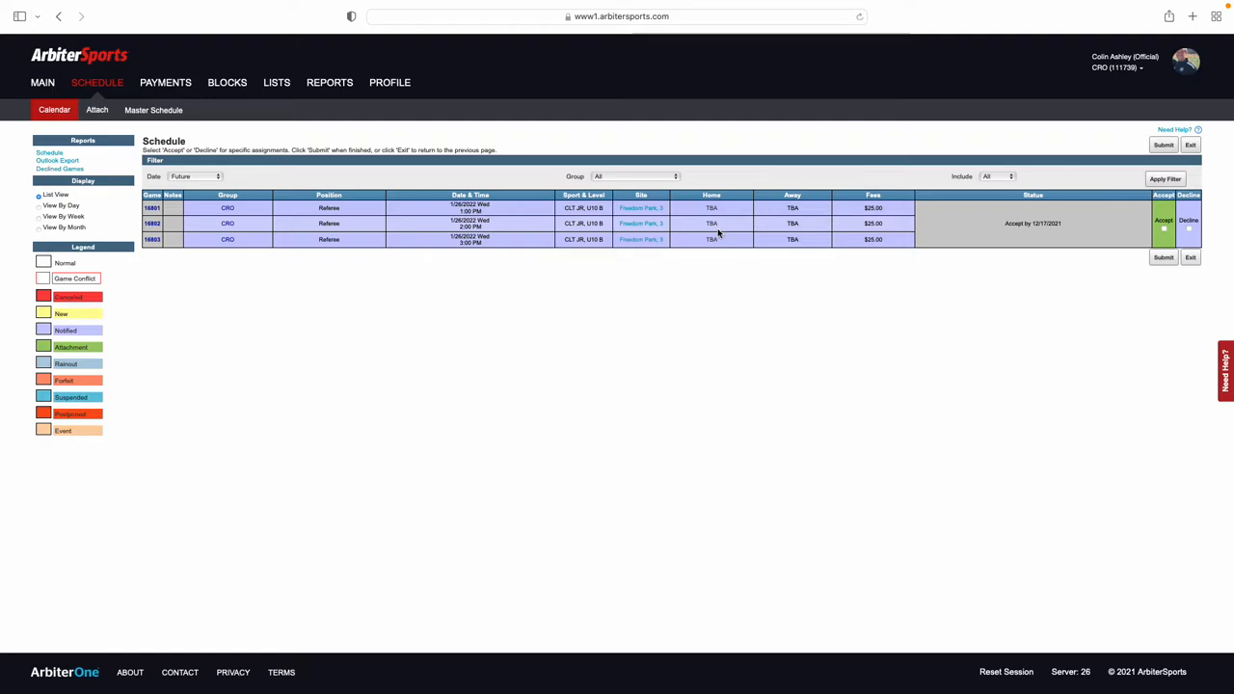
mouse_move(202, 182)
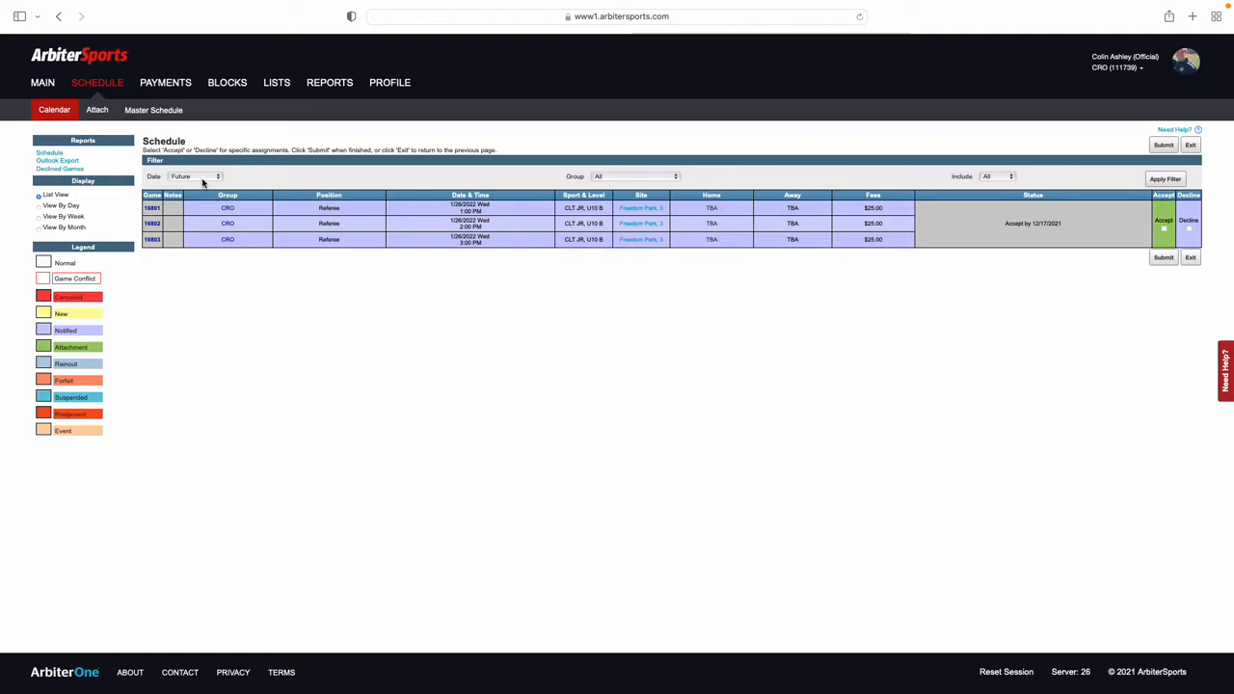
click(195, 176)
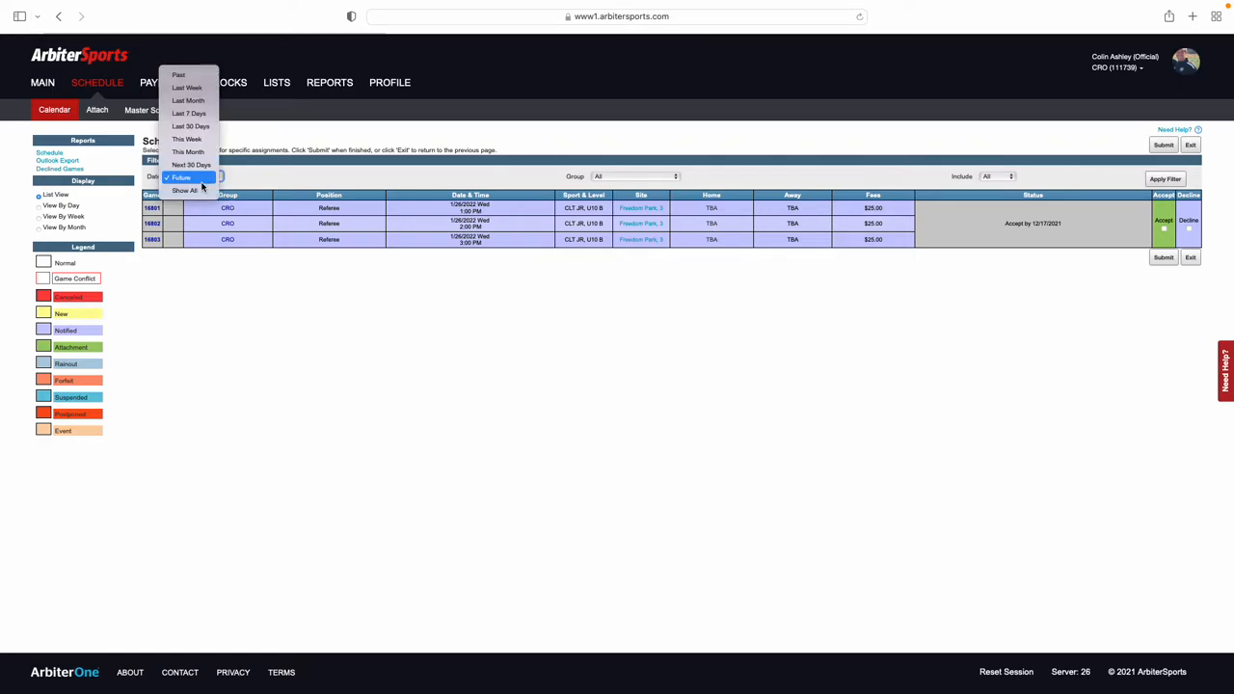
click(180, 178)
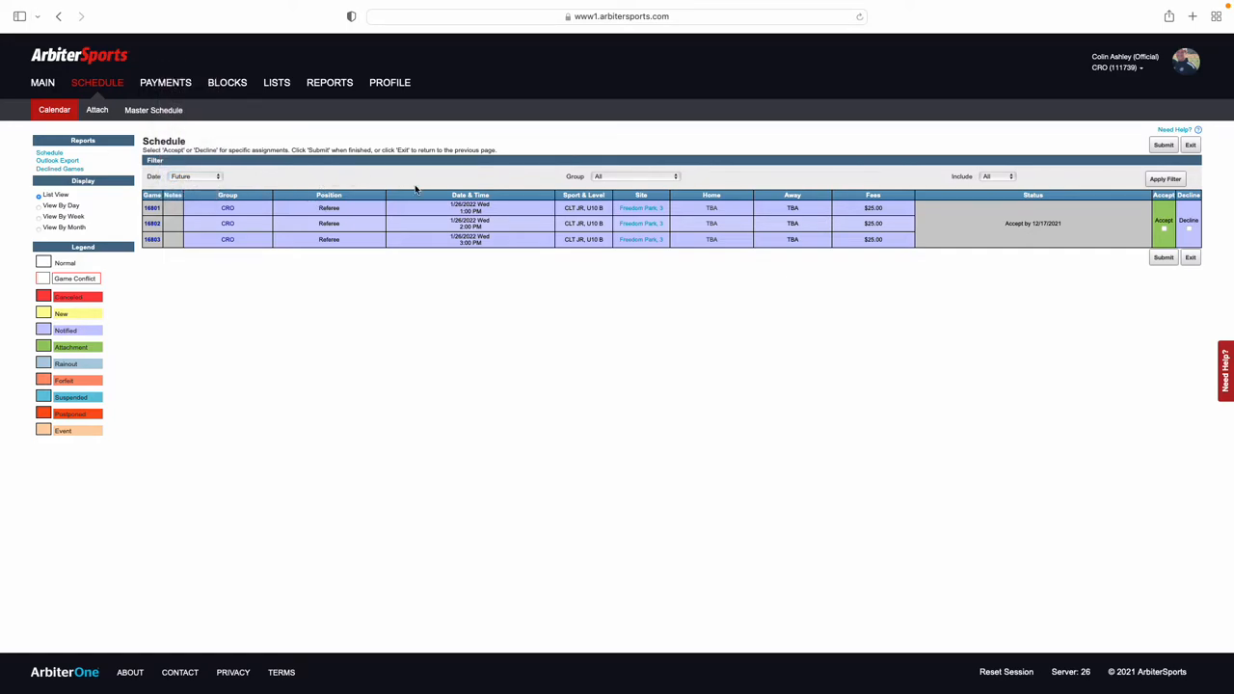
mouse_move(613, 230)
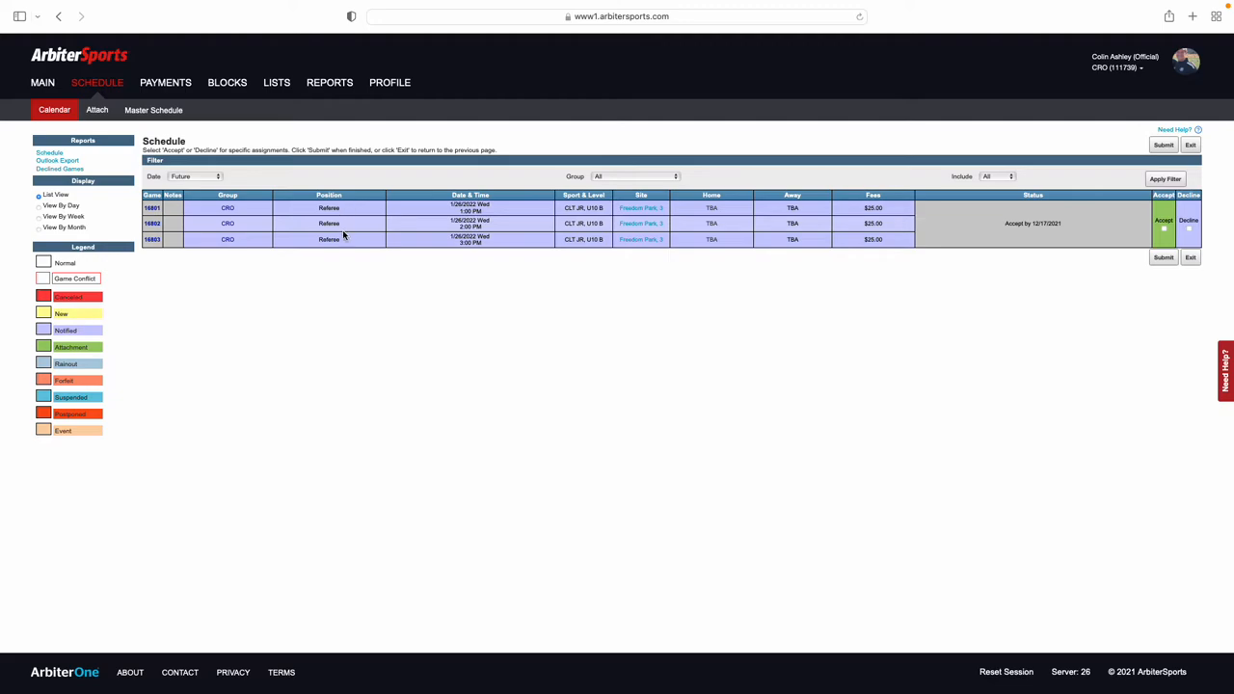
mouse_move(564, 208)
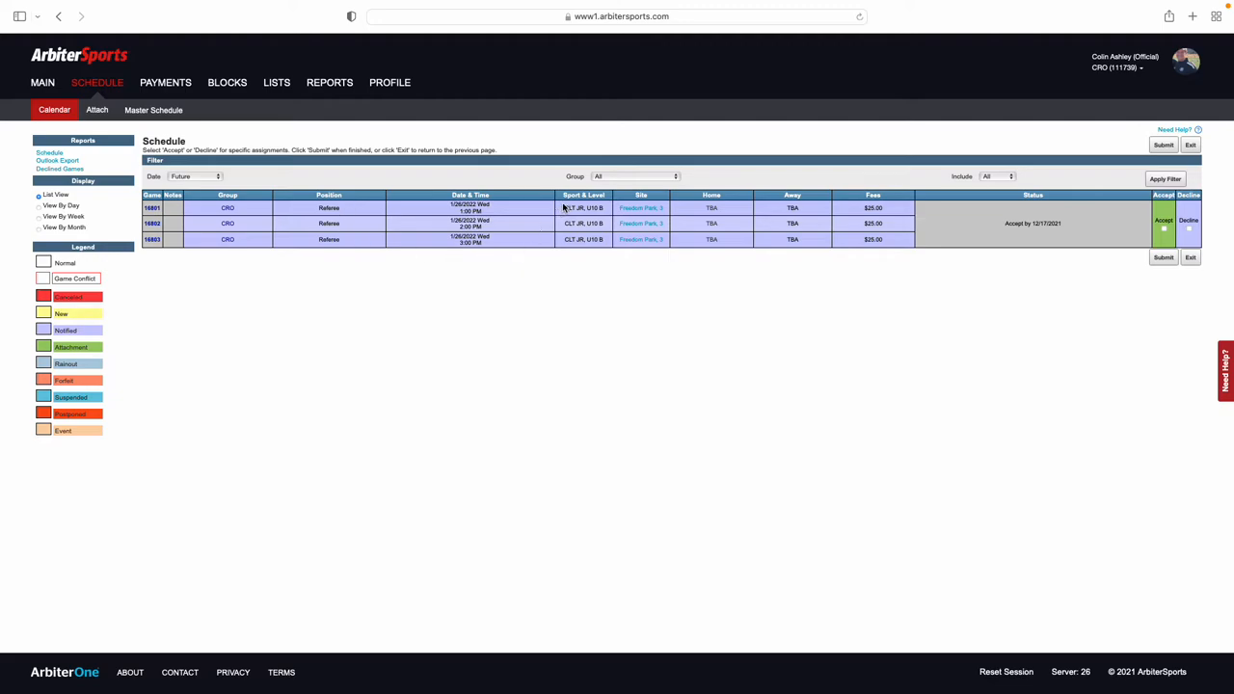
mouse_move(585, 231)
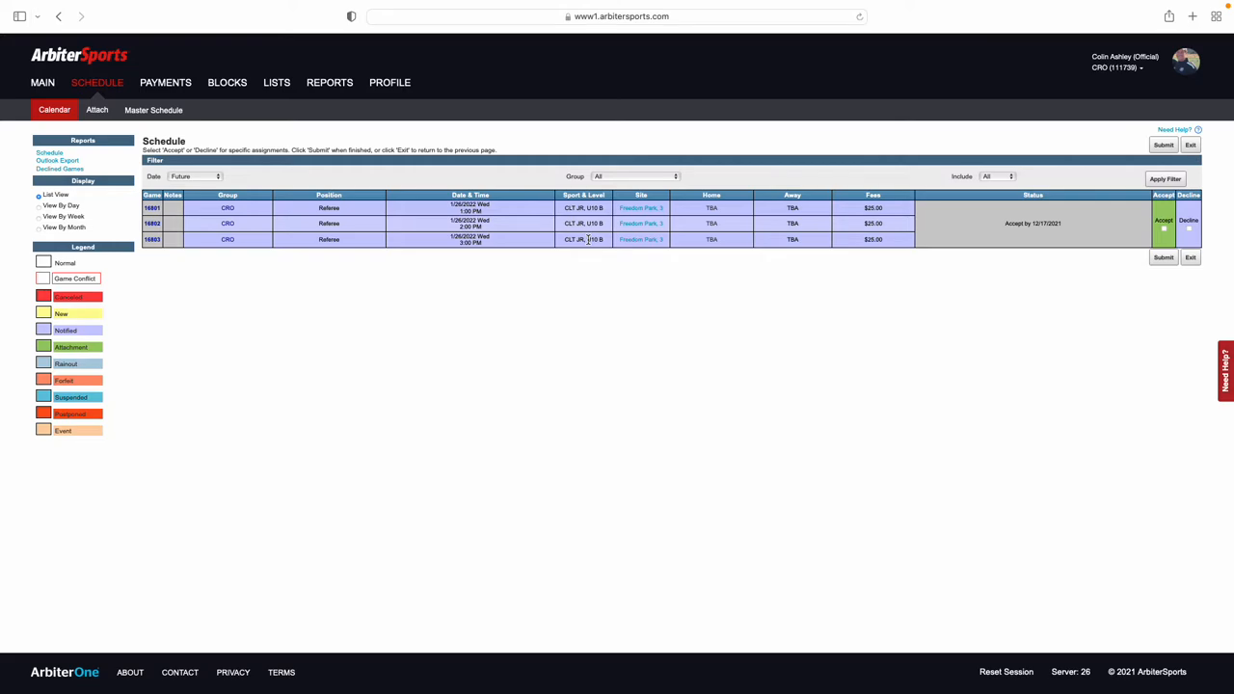
mouse_move(632, 256)
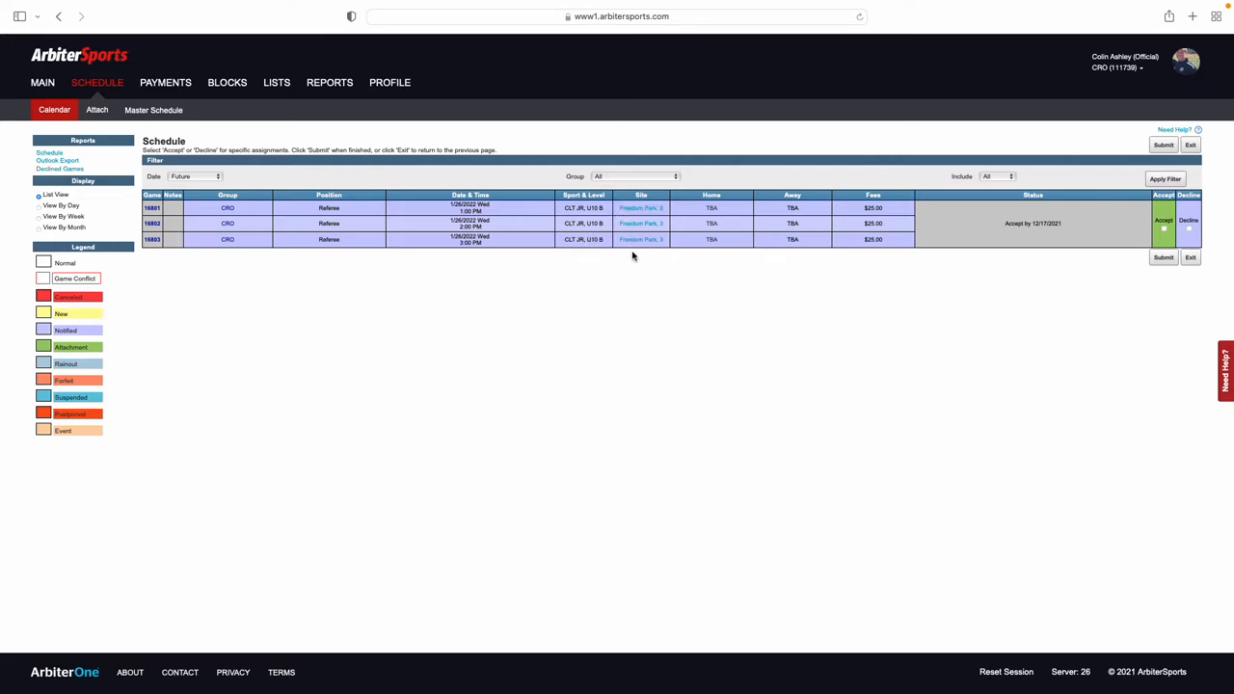
mouse_move(864, 206)
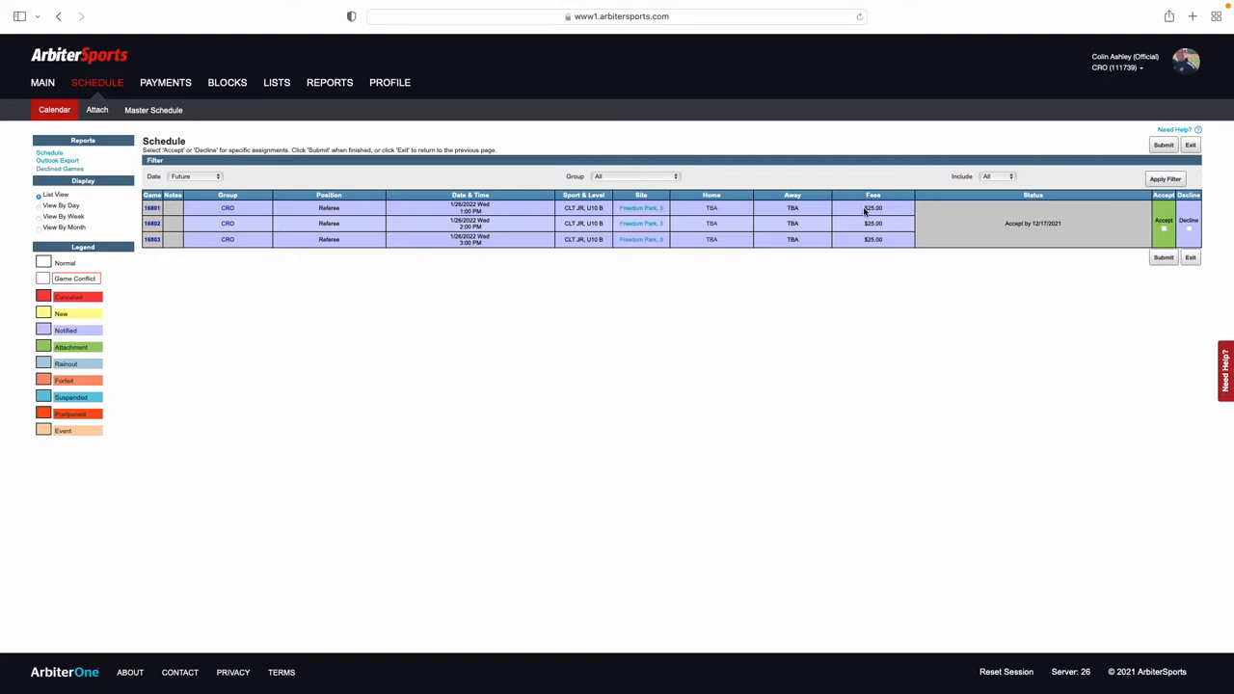
mouse_move(869, 239)
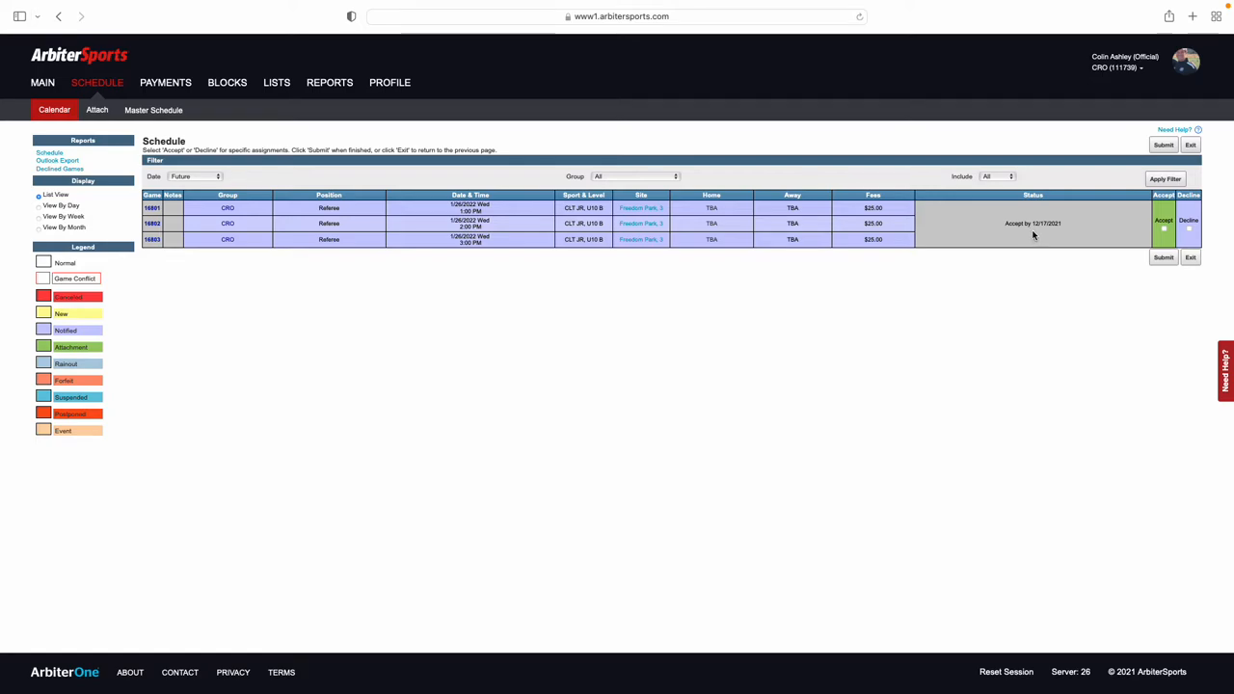
mouse_move(1130, 250)
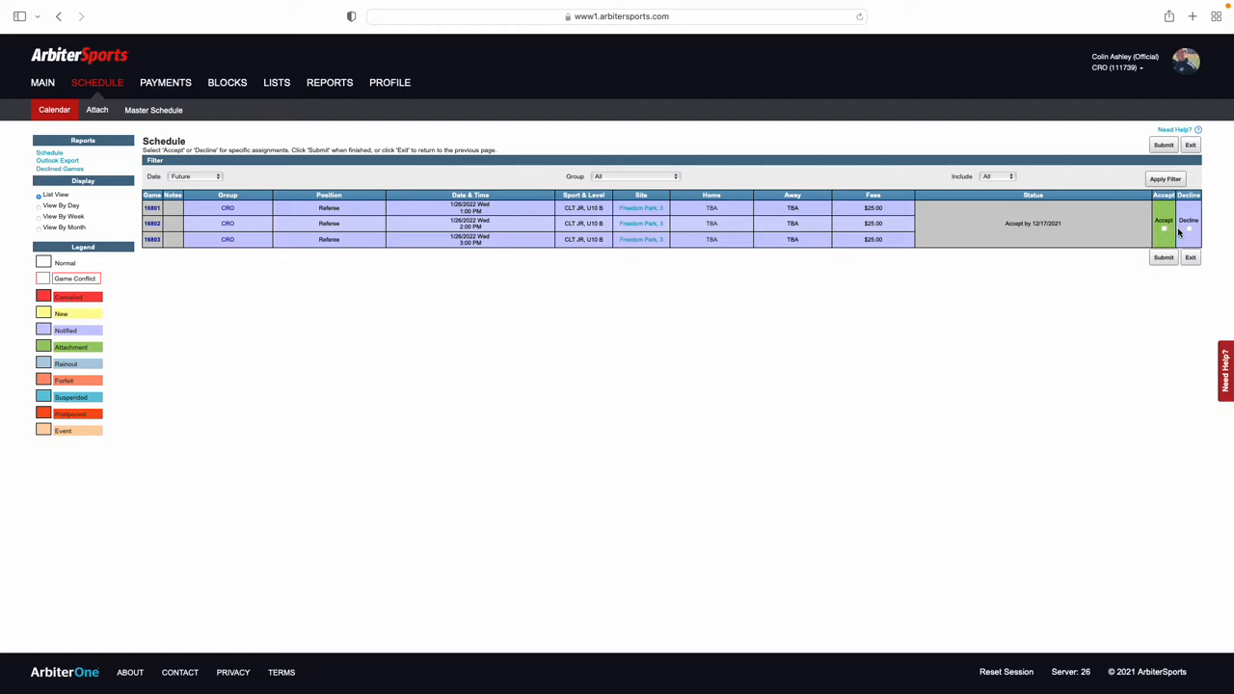
mouse_move(1188, 235)
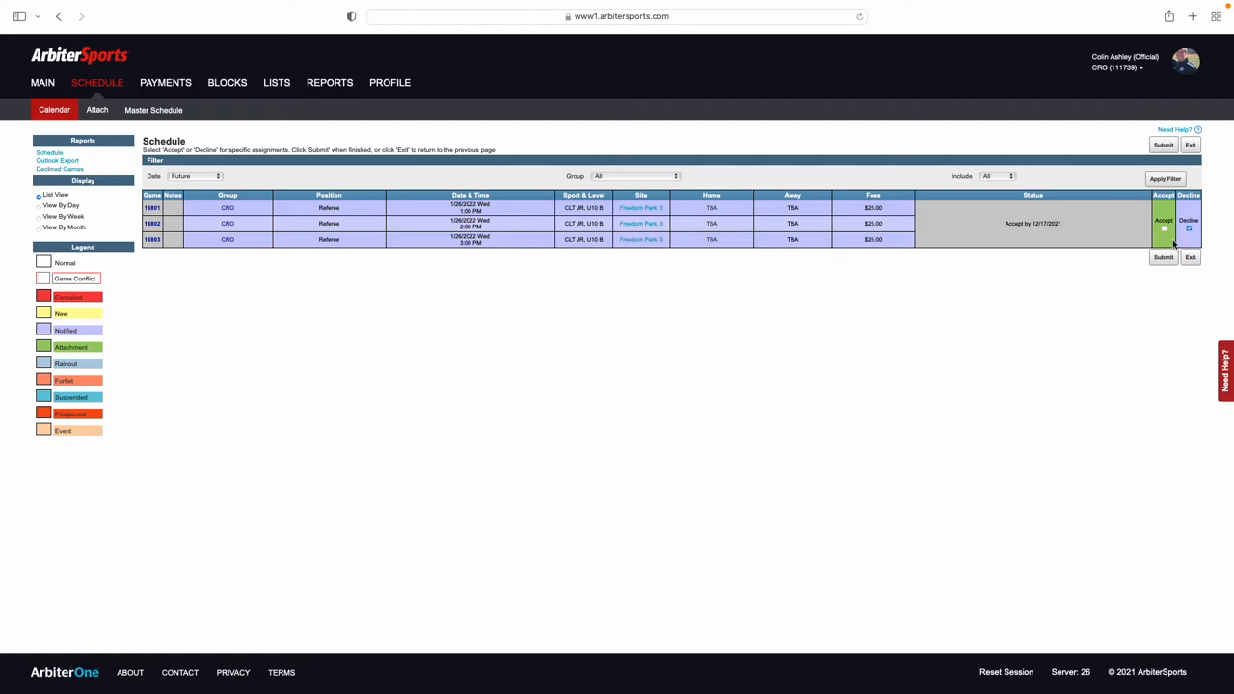
click(1163, 258)
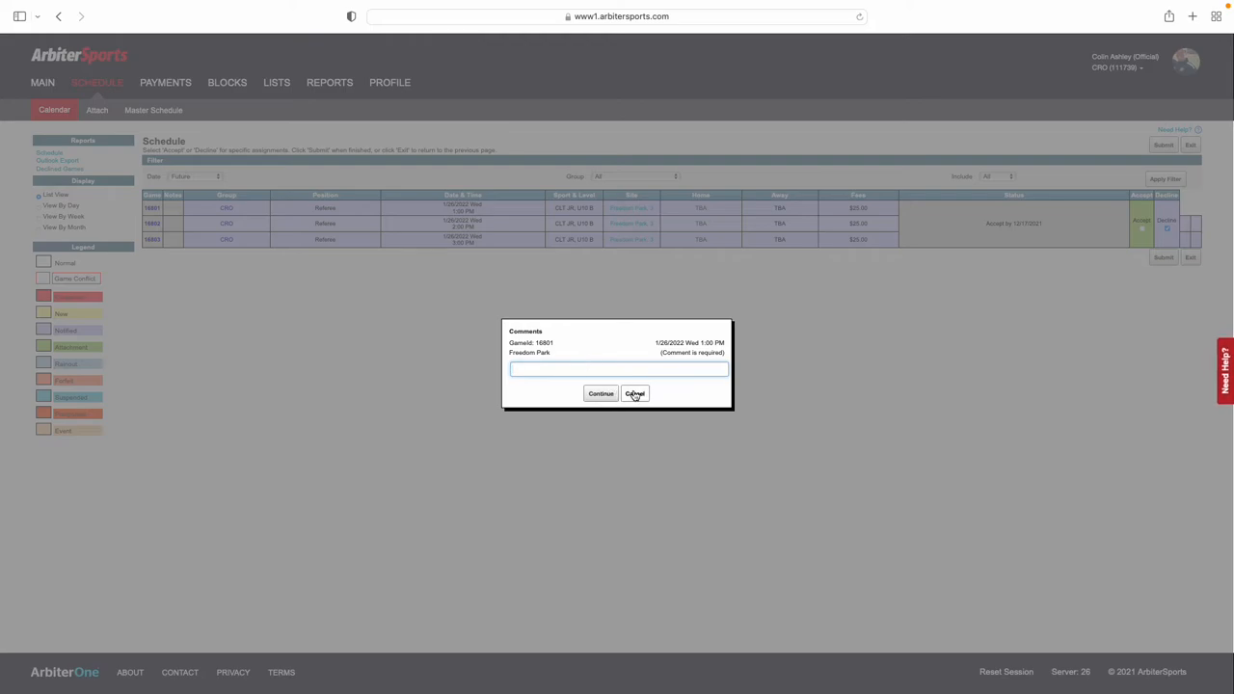
click(634, 393)
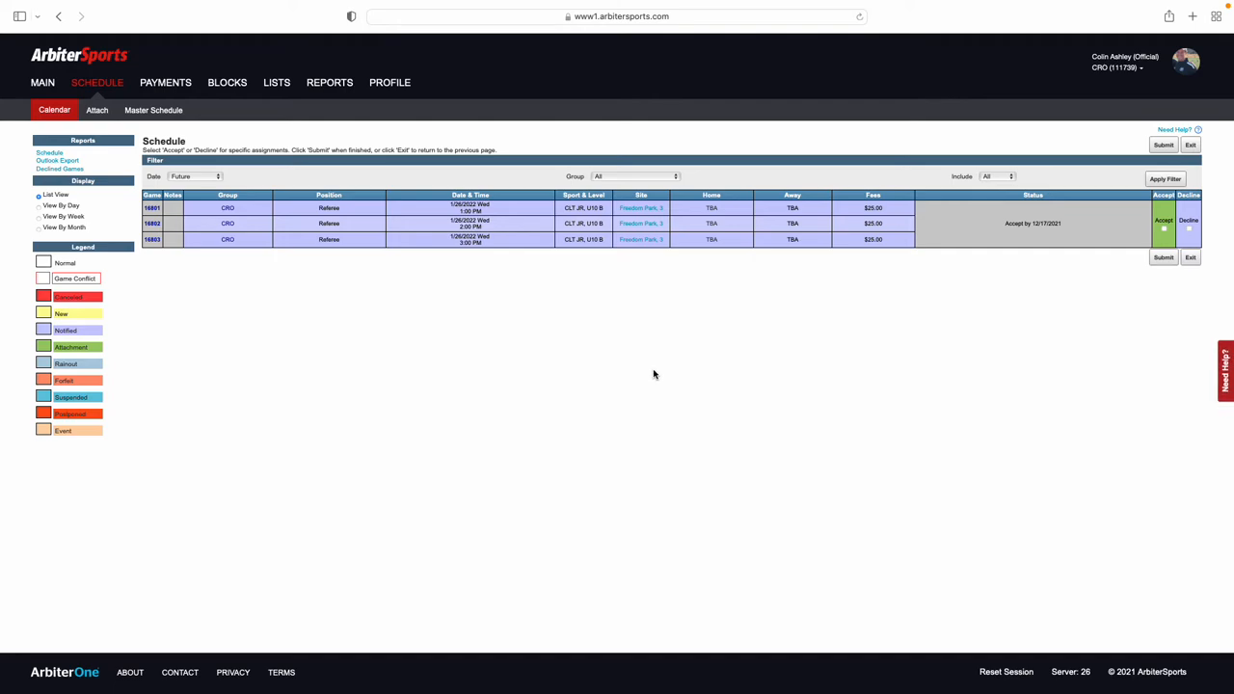
mouse_move(522, 251)
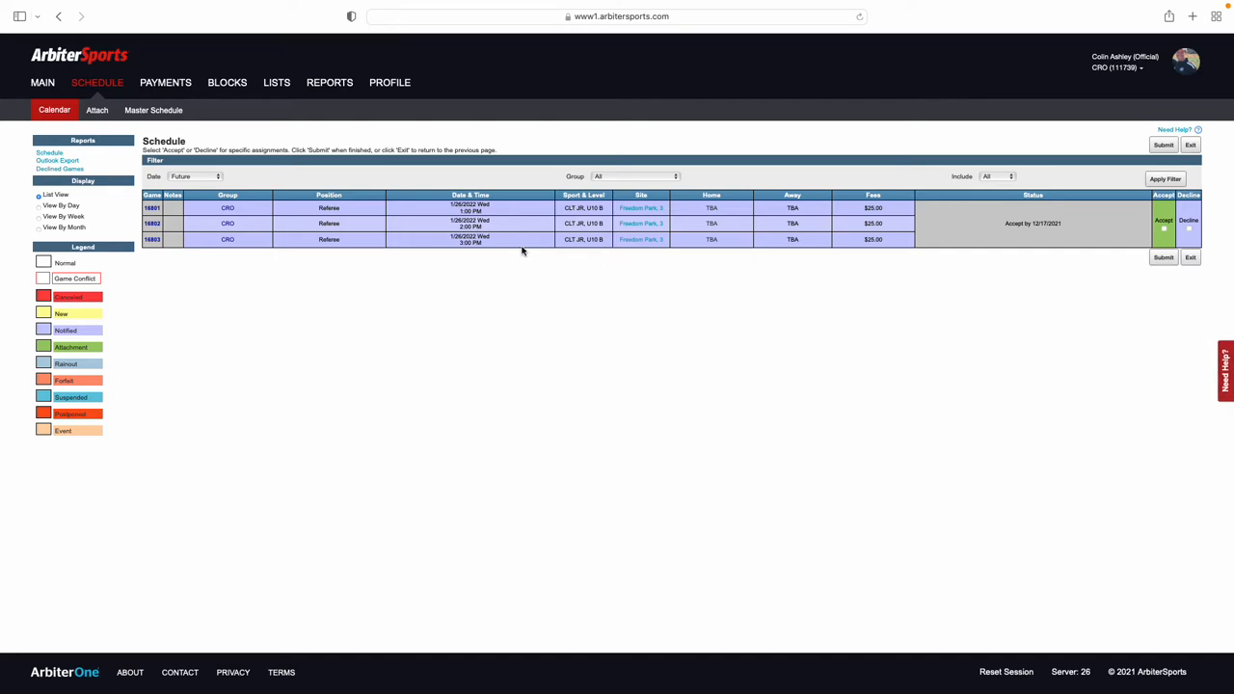
mouse_move(681, 268)
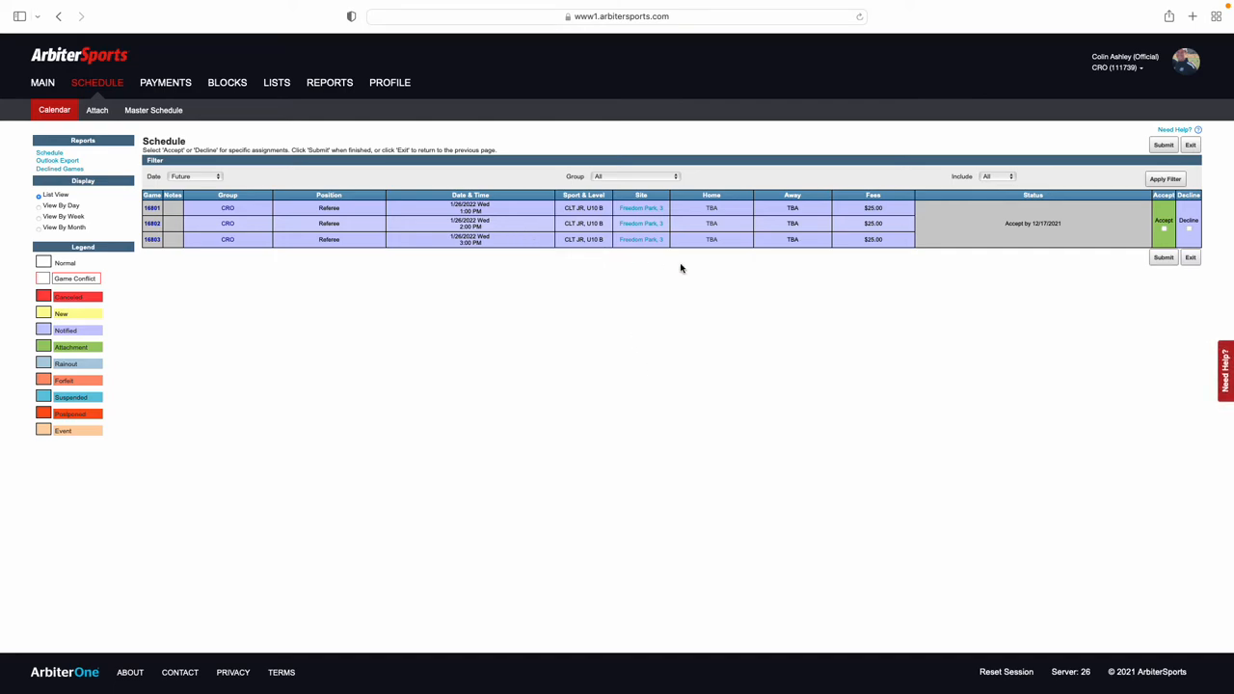
mouse_move(1008, 292)
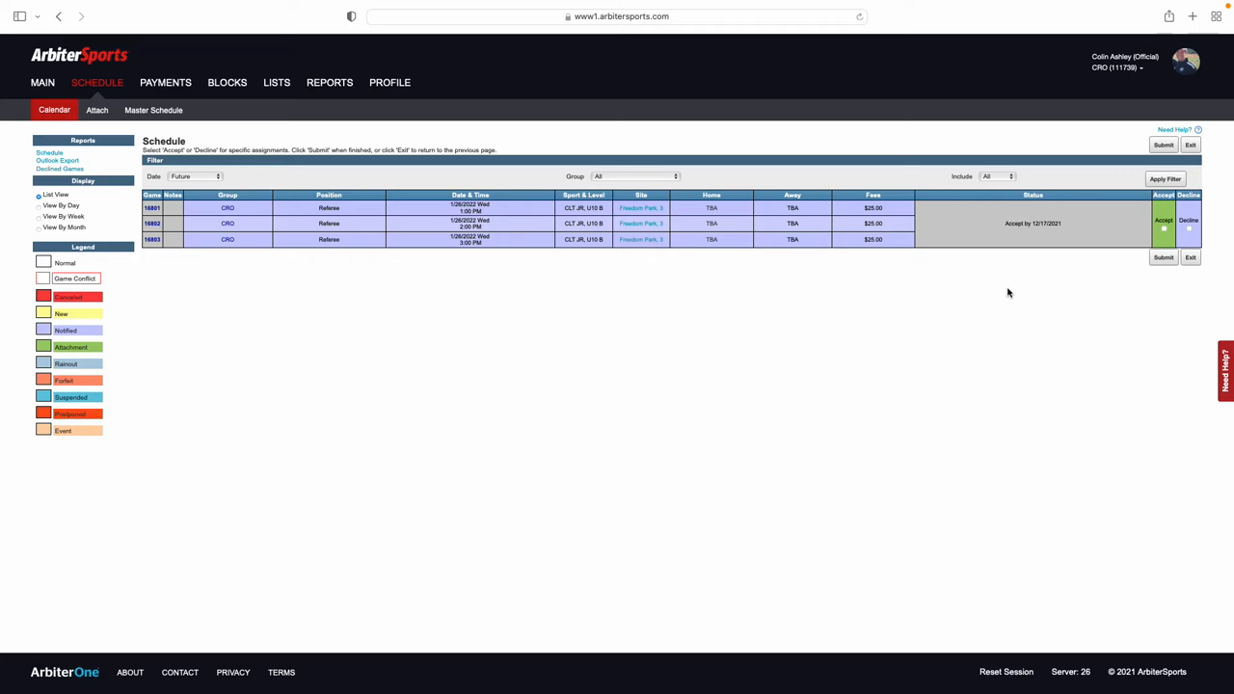
mouse_move(1082, 235)
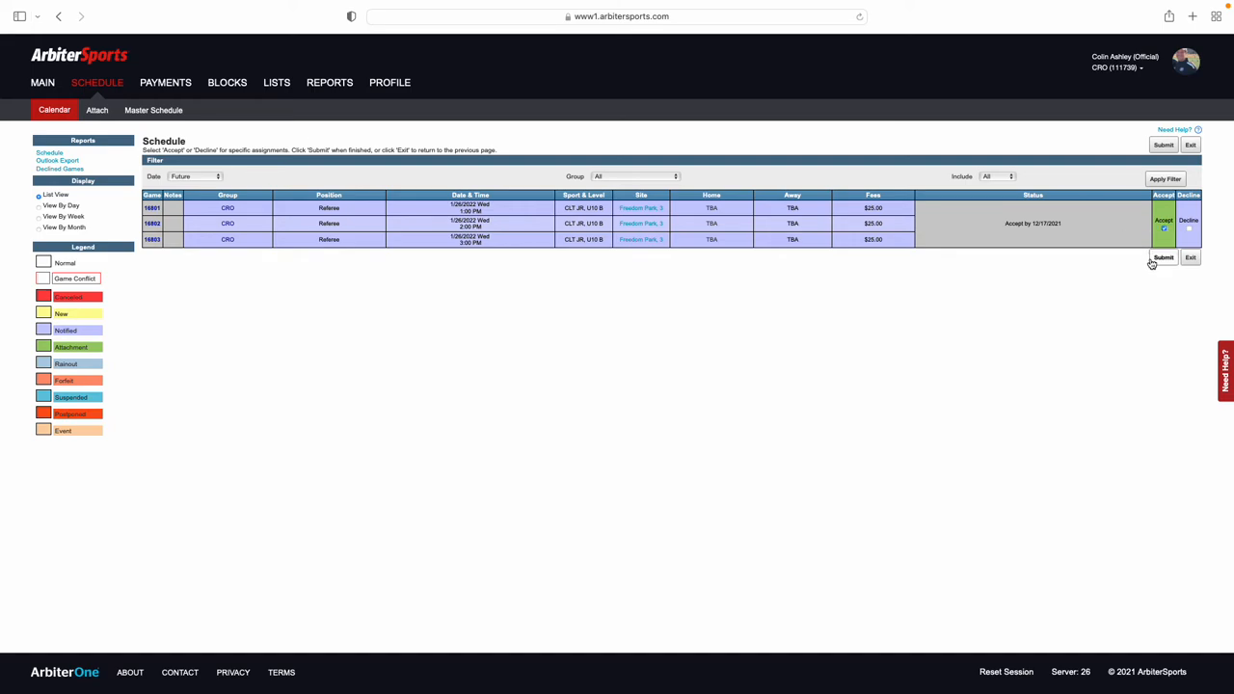
Submit acceptance of the three Jan 26 Freedom Park referee games.
click(1163, 257)
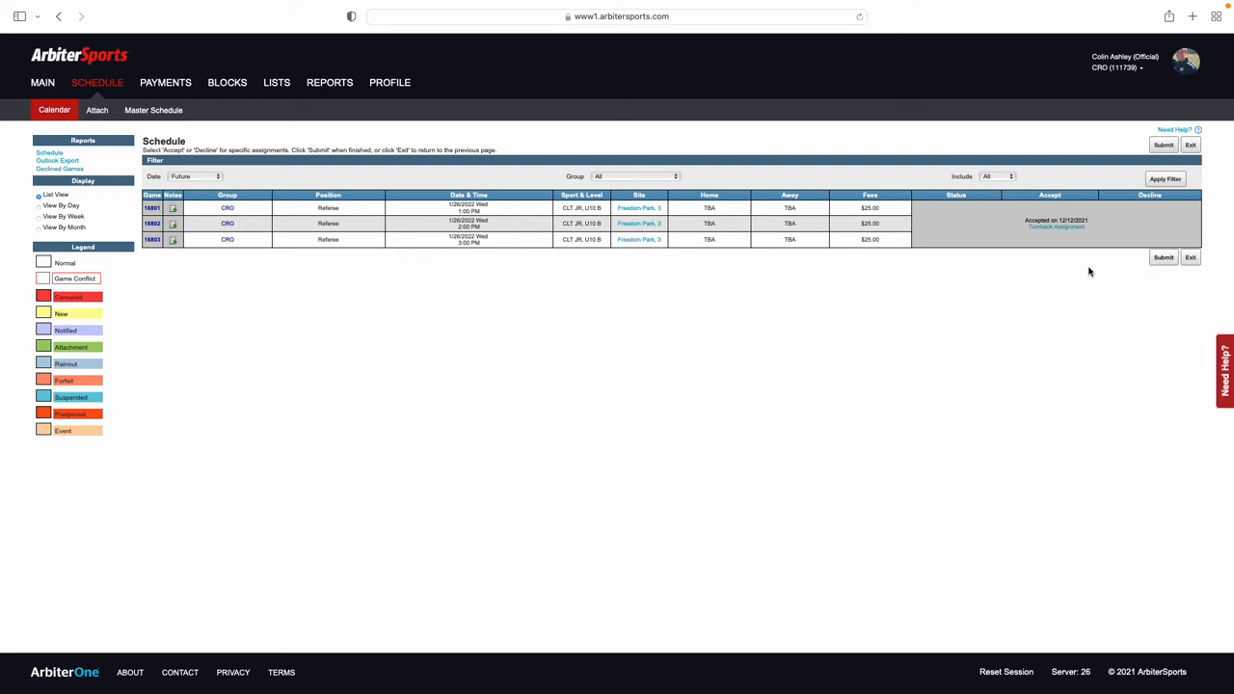
mouse_move(1084, 251)
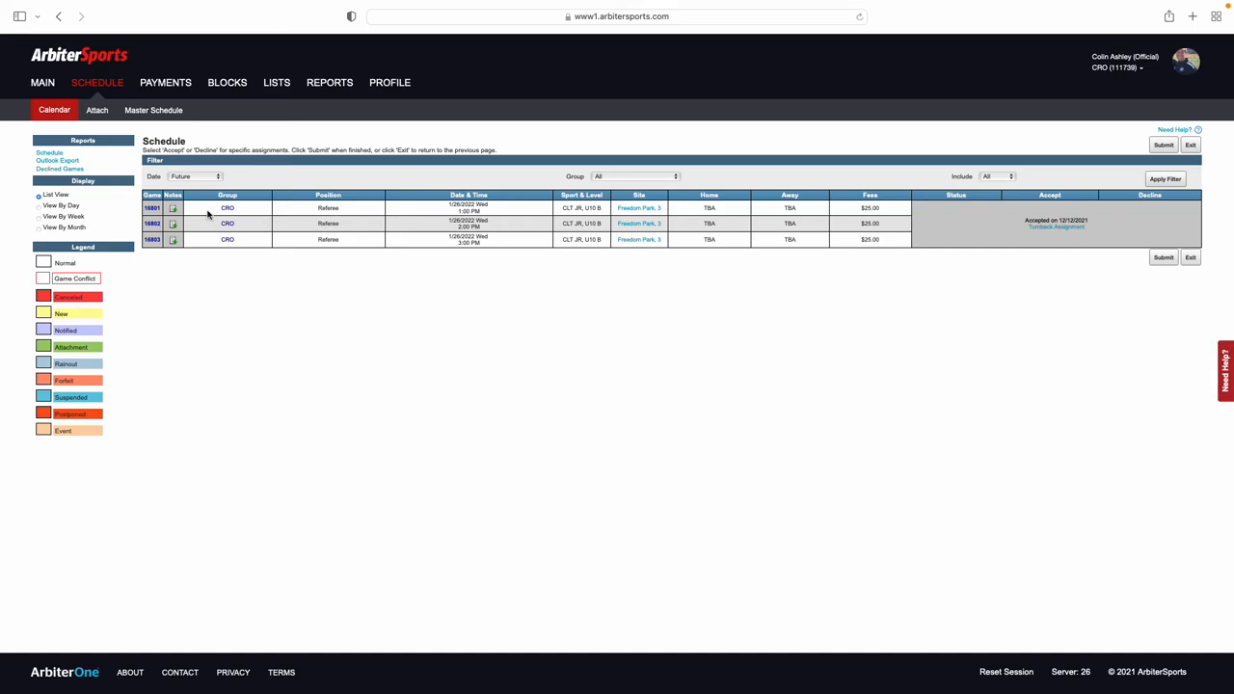
mouse_move(152, 209)
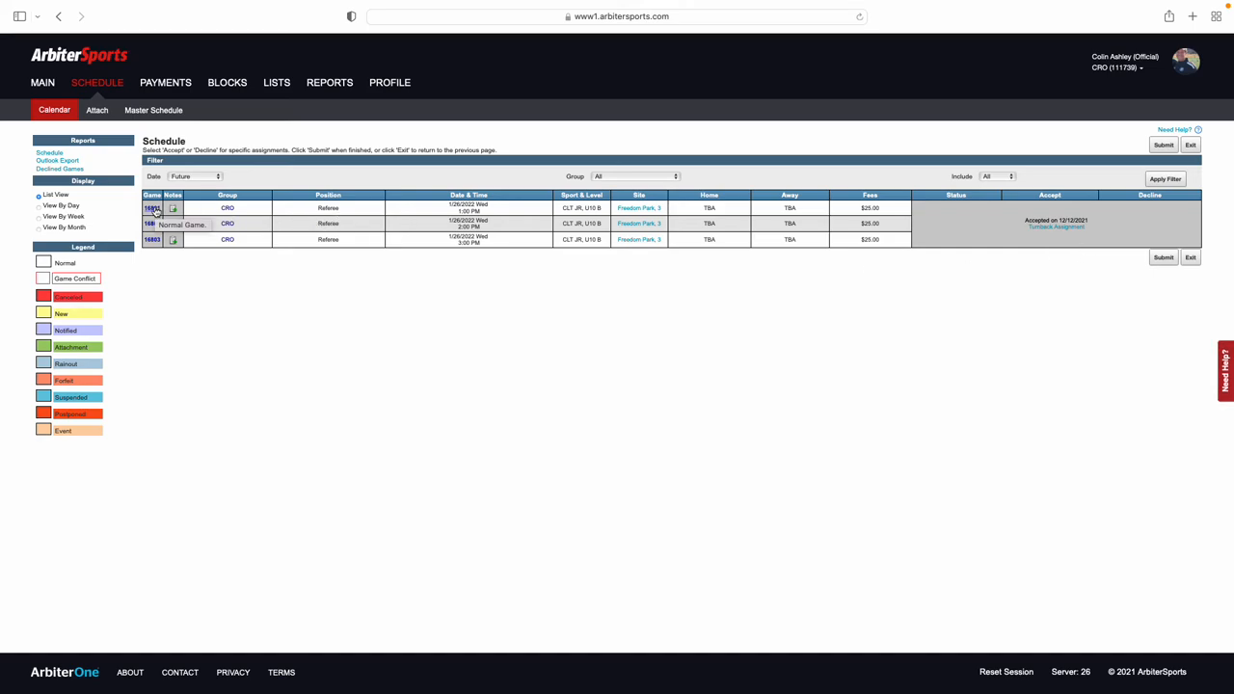
click(151, 209)
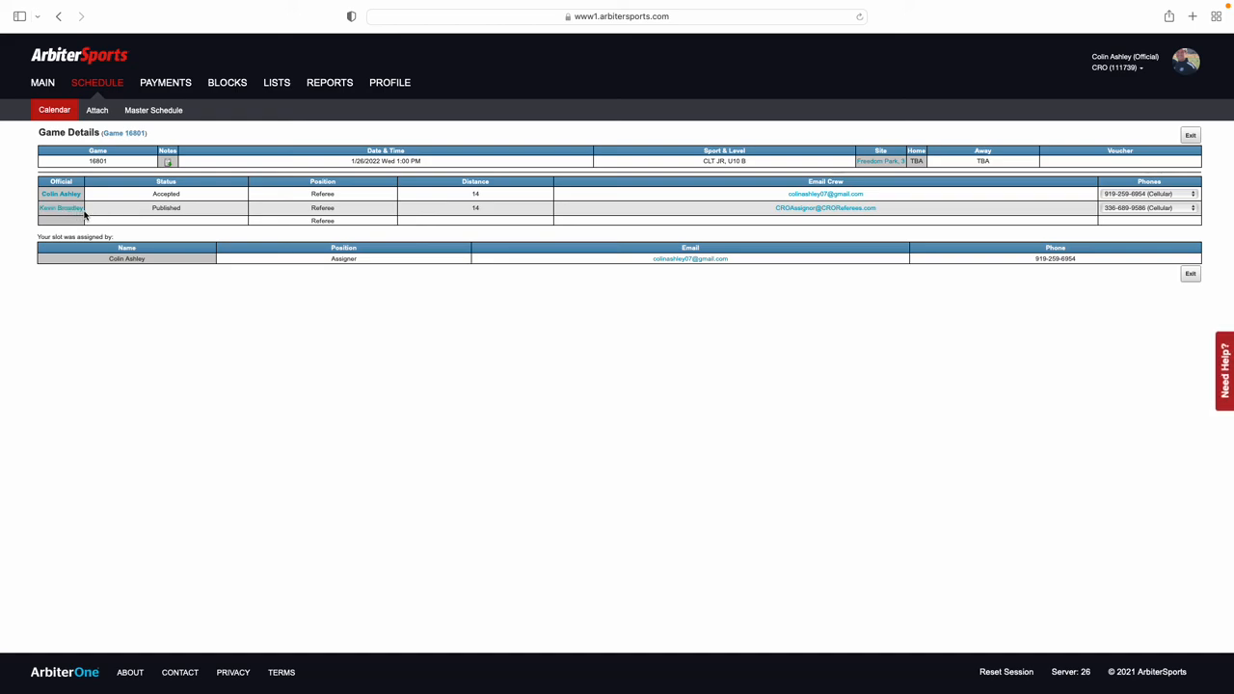
mouse_move(233, 210)
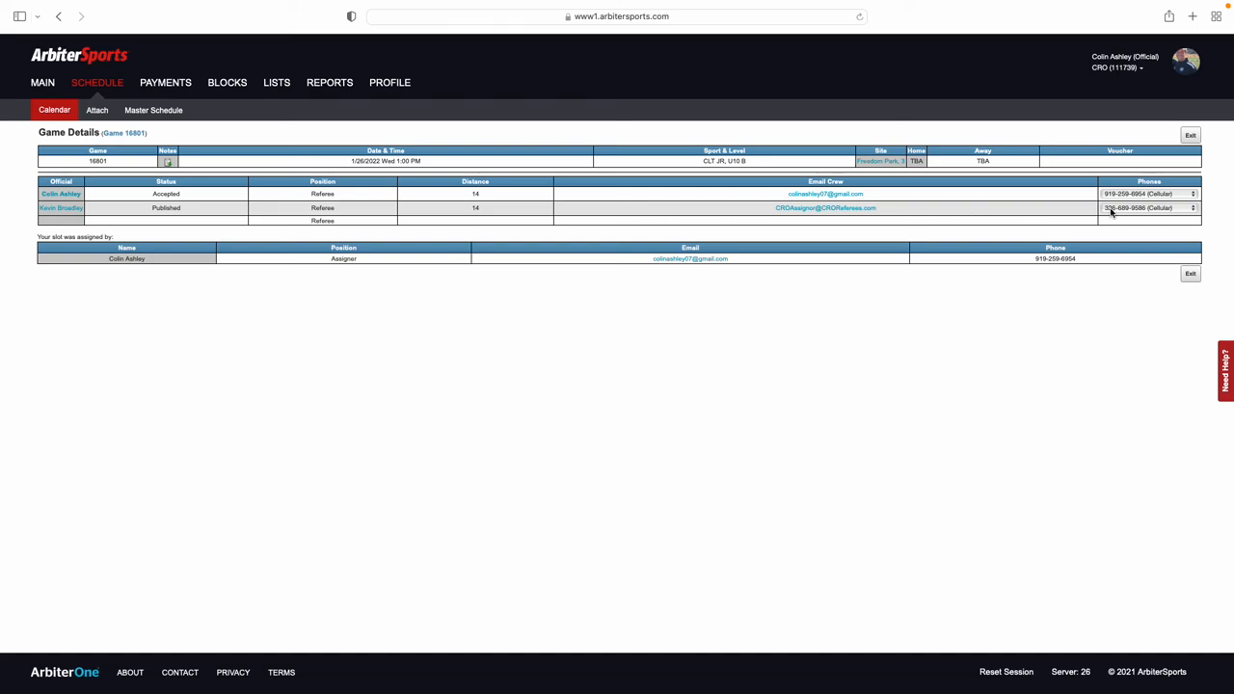
mouse_move(1019, 215)
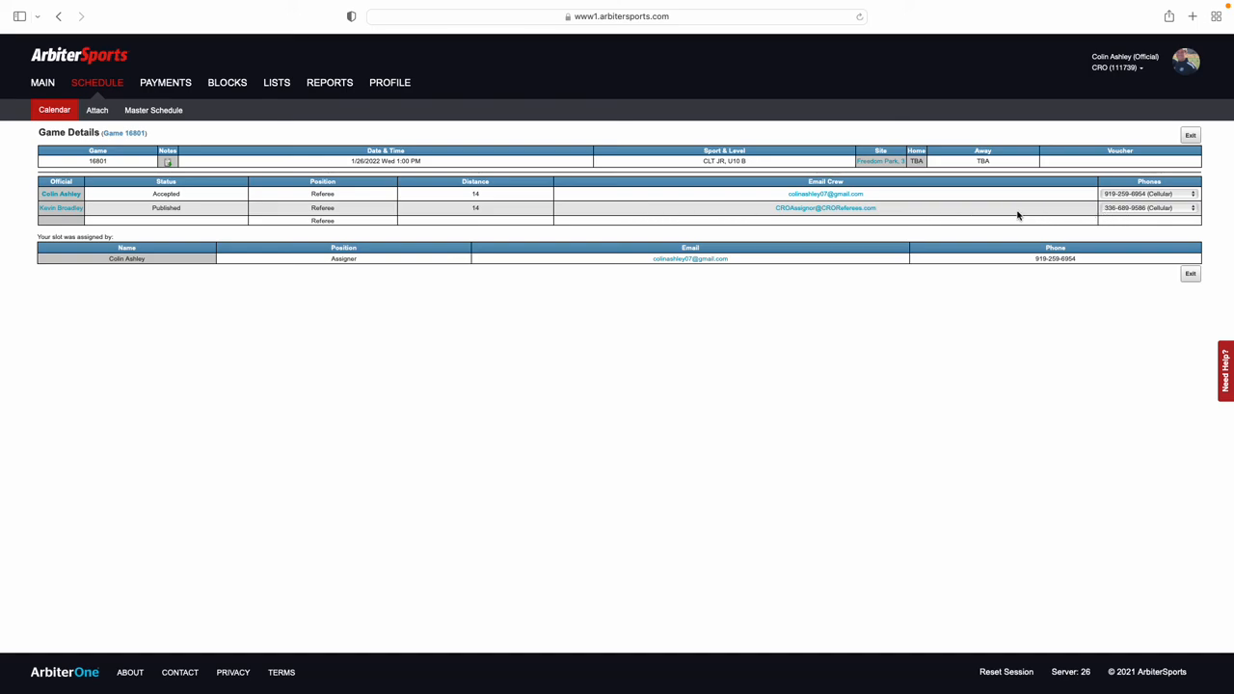
mouse_move(162, 267)
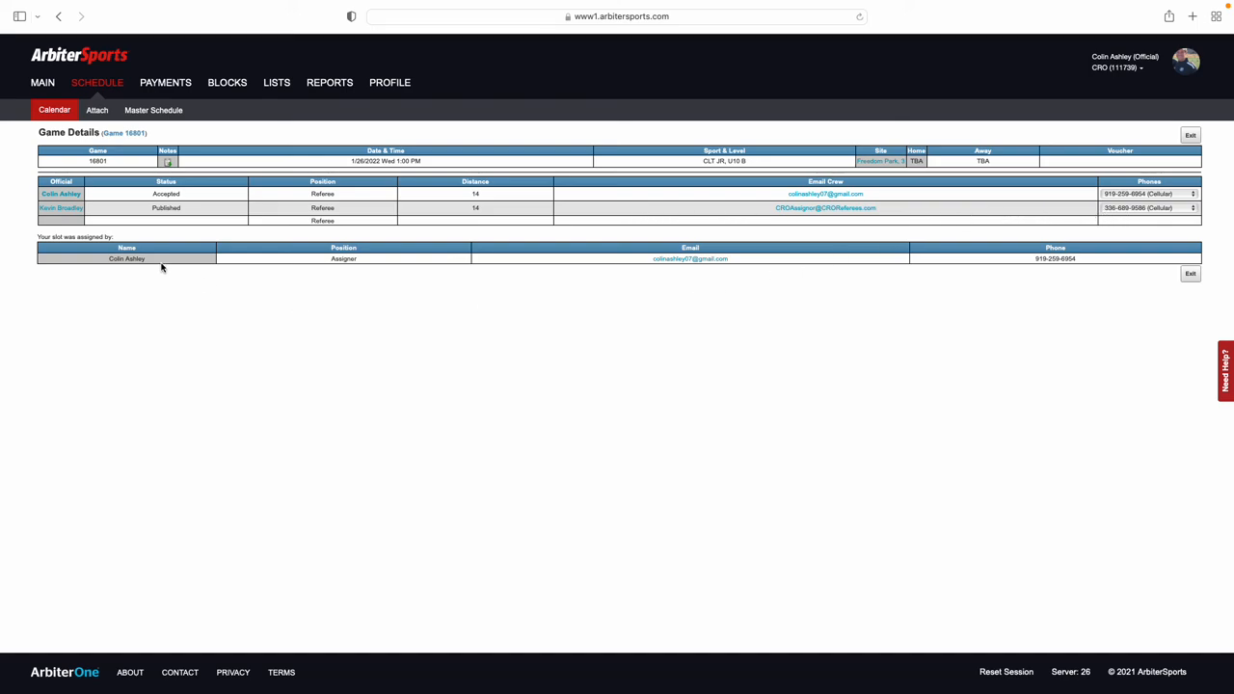
mouse_move(259, 272)
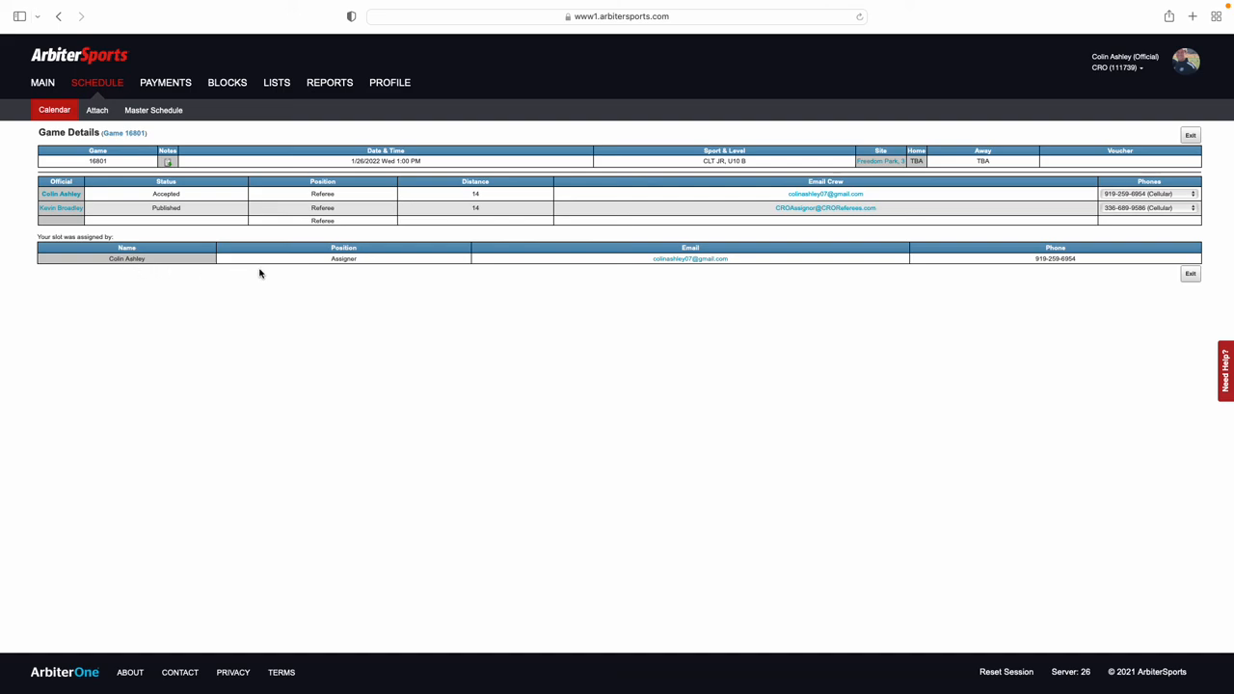
mouse_move(692, 265)
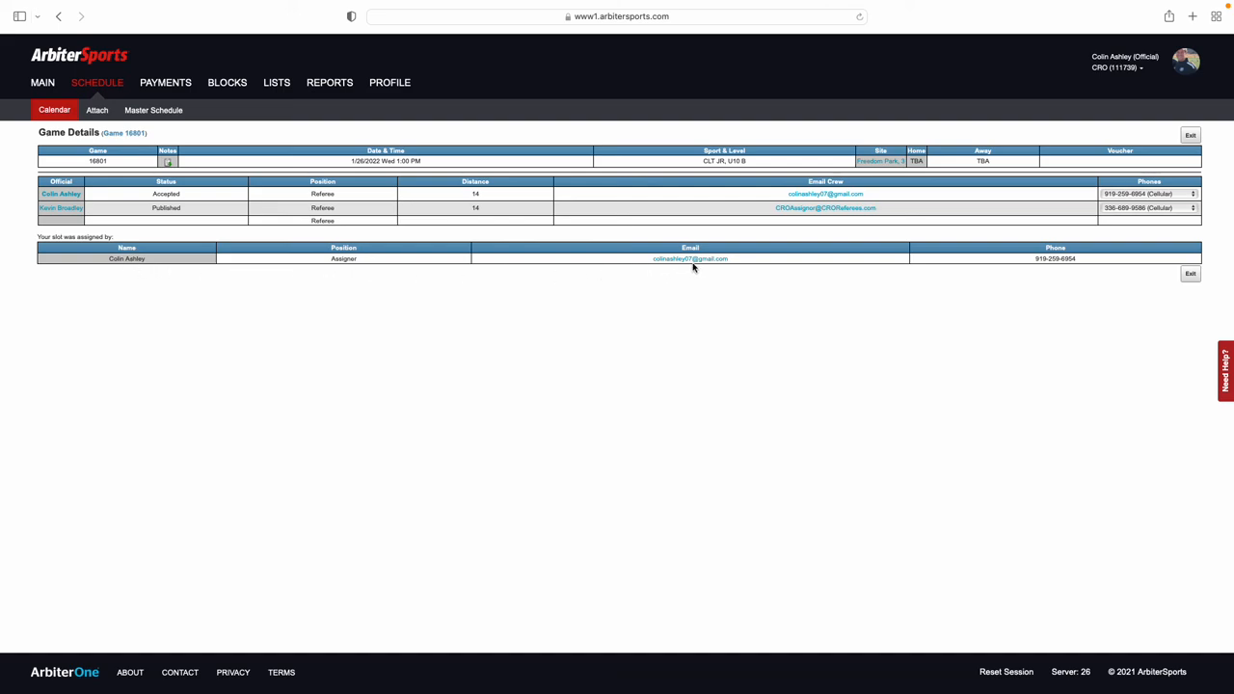
mouse_move(785, 273)
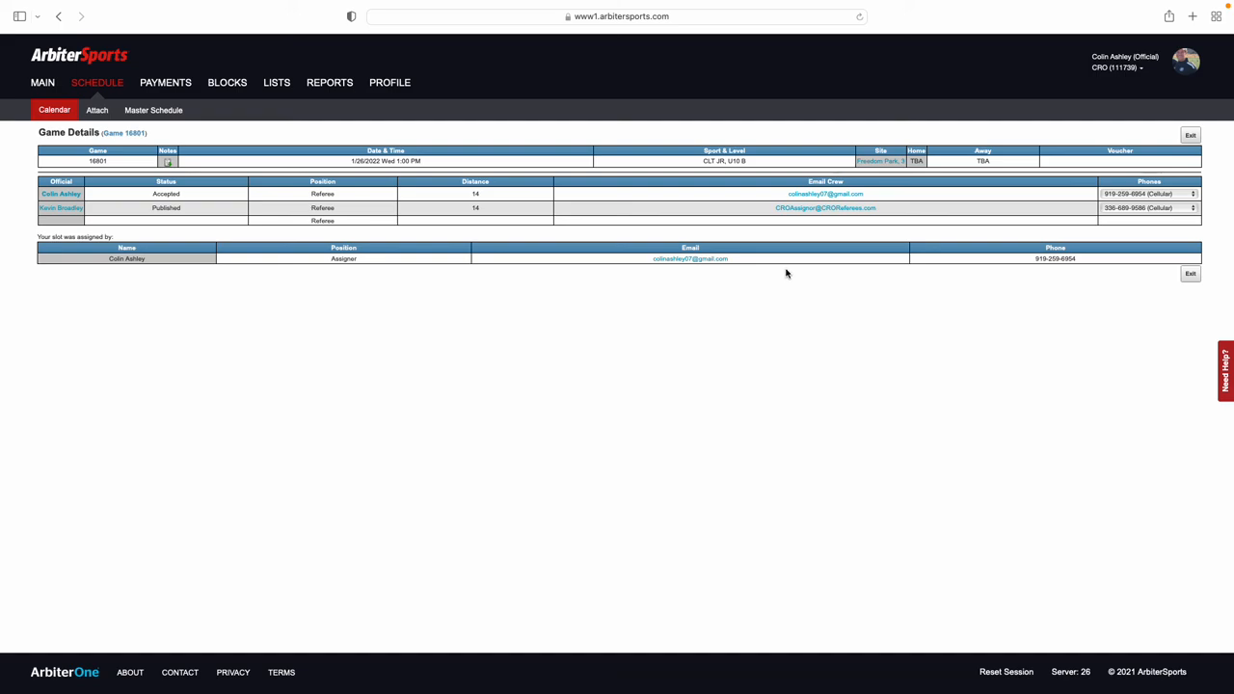
mouse_move(1026, 271)
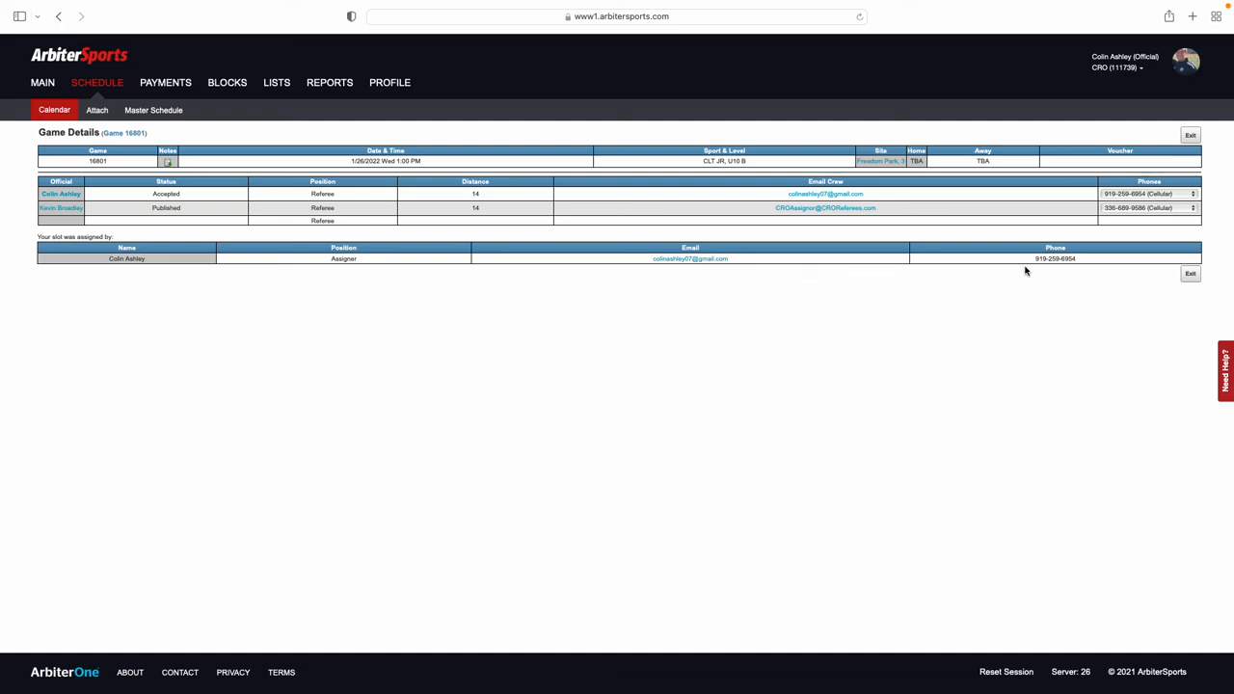
mouse_move(1056, 357)
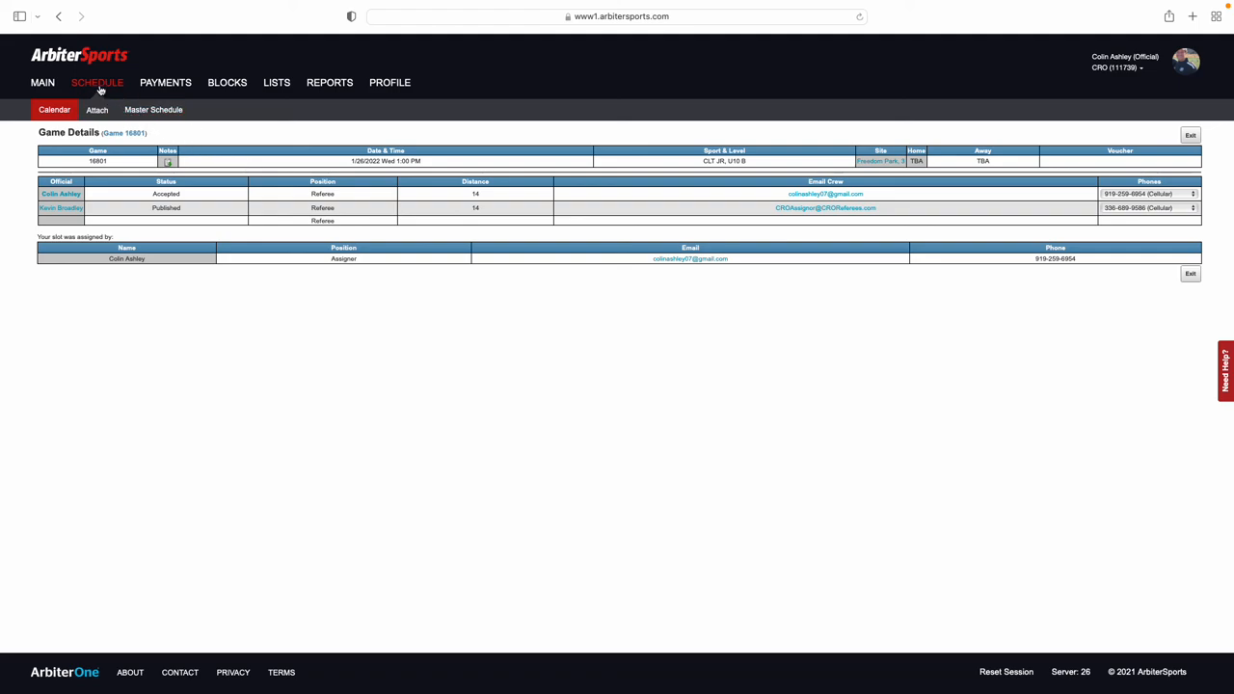
click(97, 82)
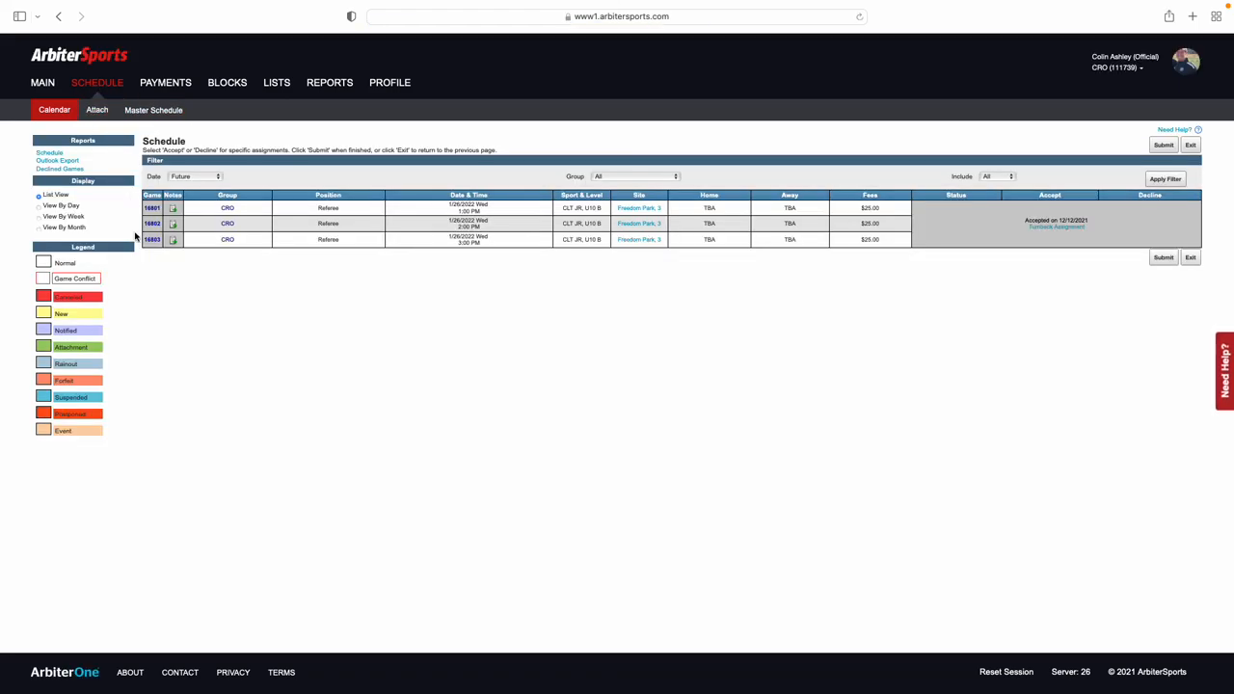
mouse_move(247, 227)
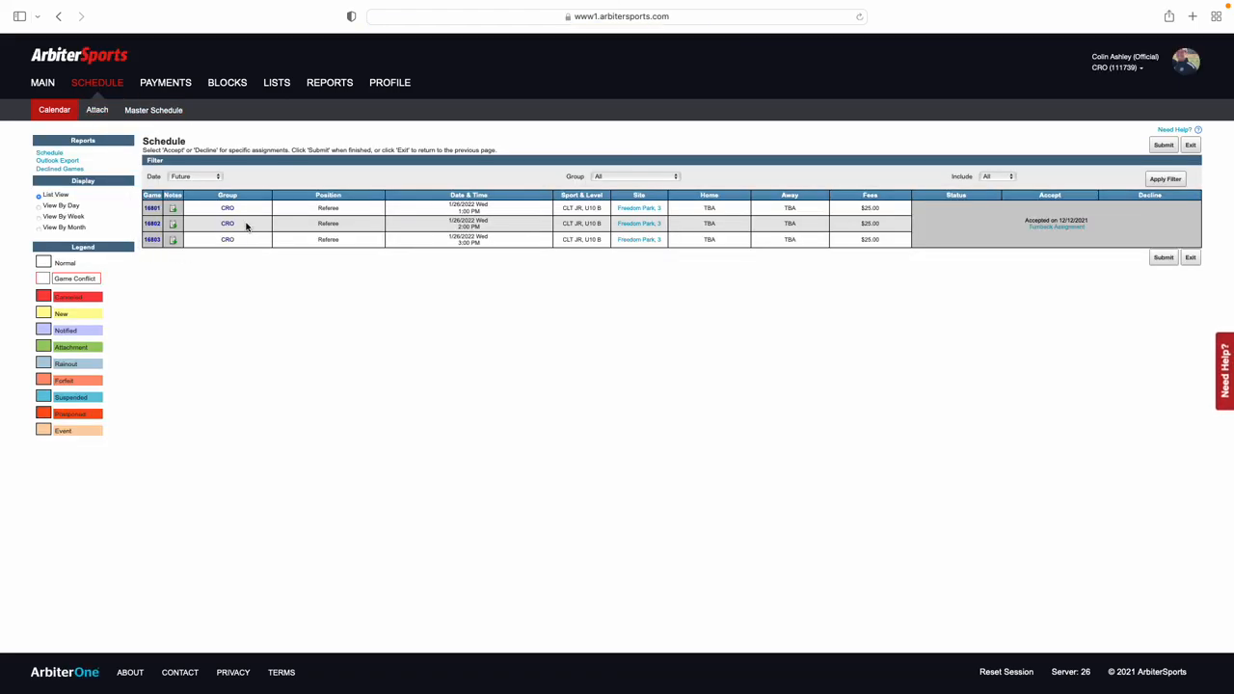